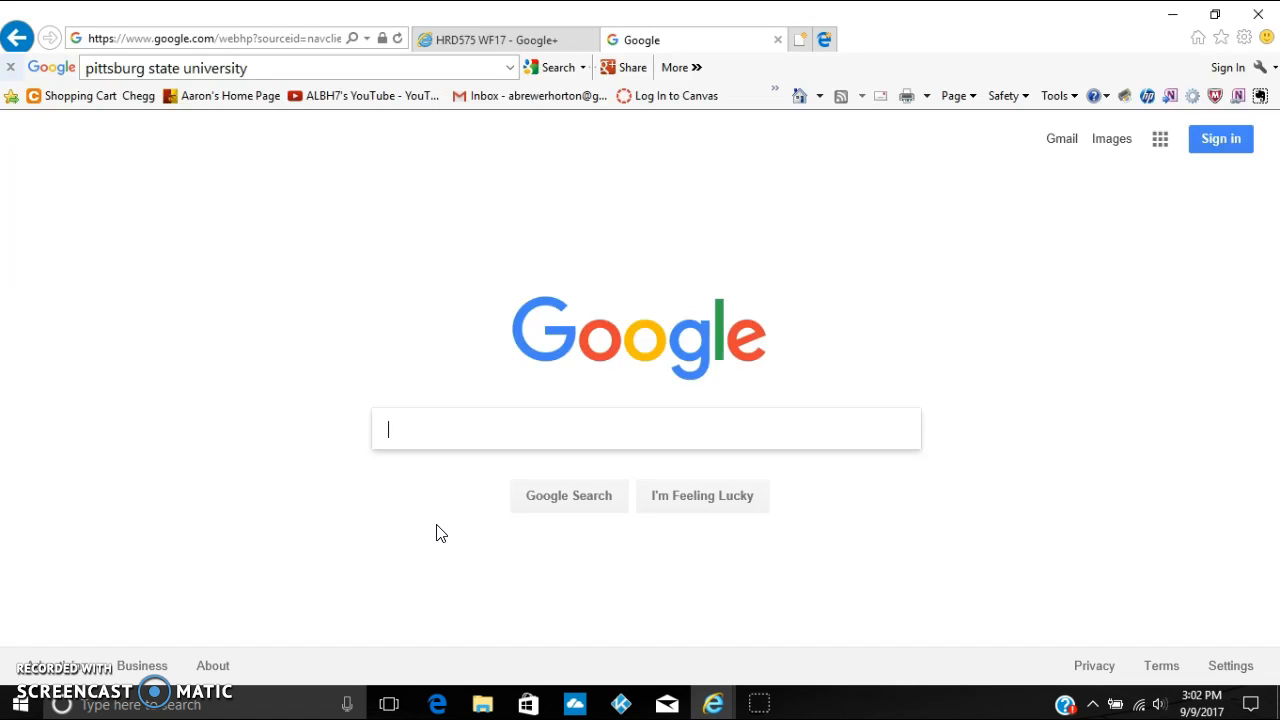
Step: Search Google for 'pittsburg state university' and go to its Campus Login Links page
{"action": "type", "text": "p"}
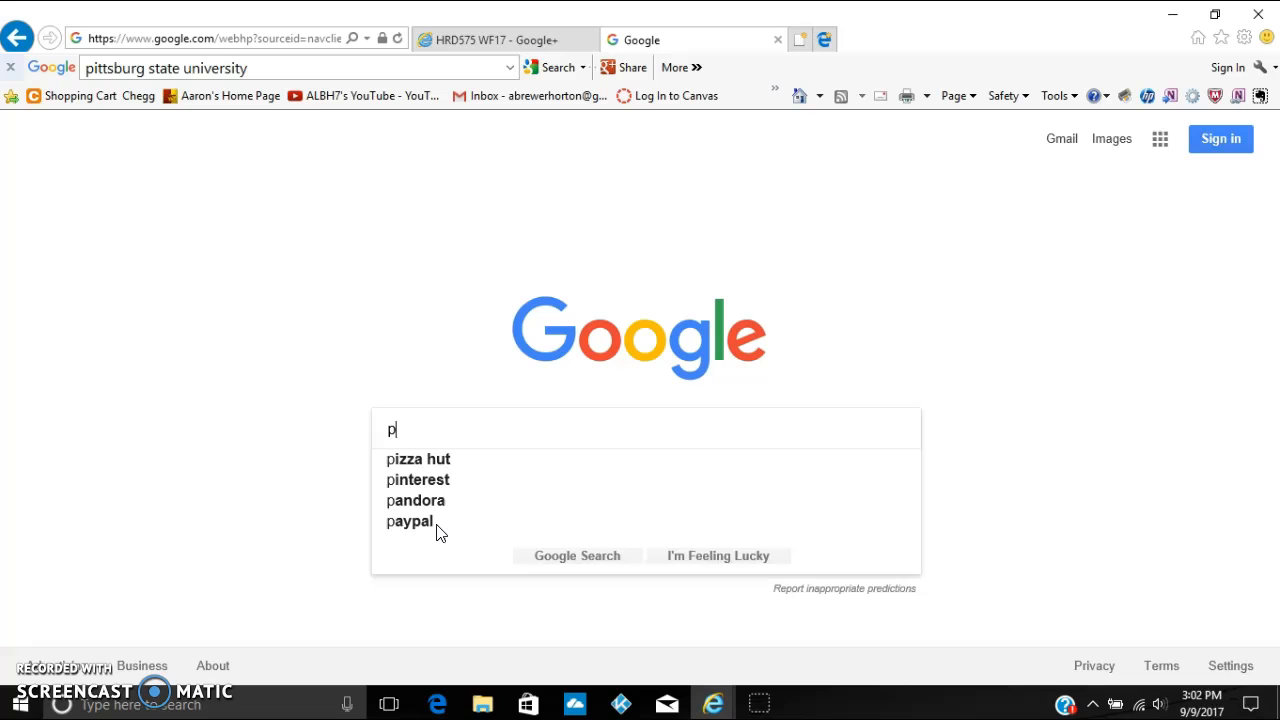
{"action": "type", "text": "ittsbur"}
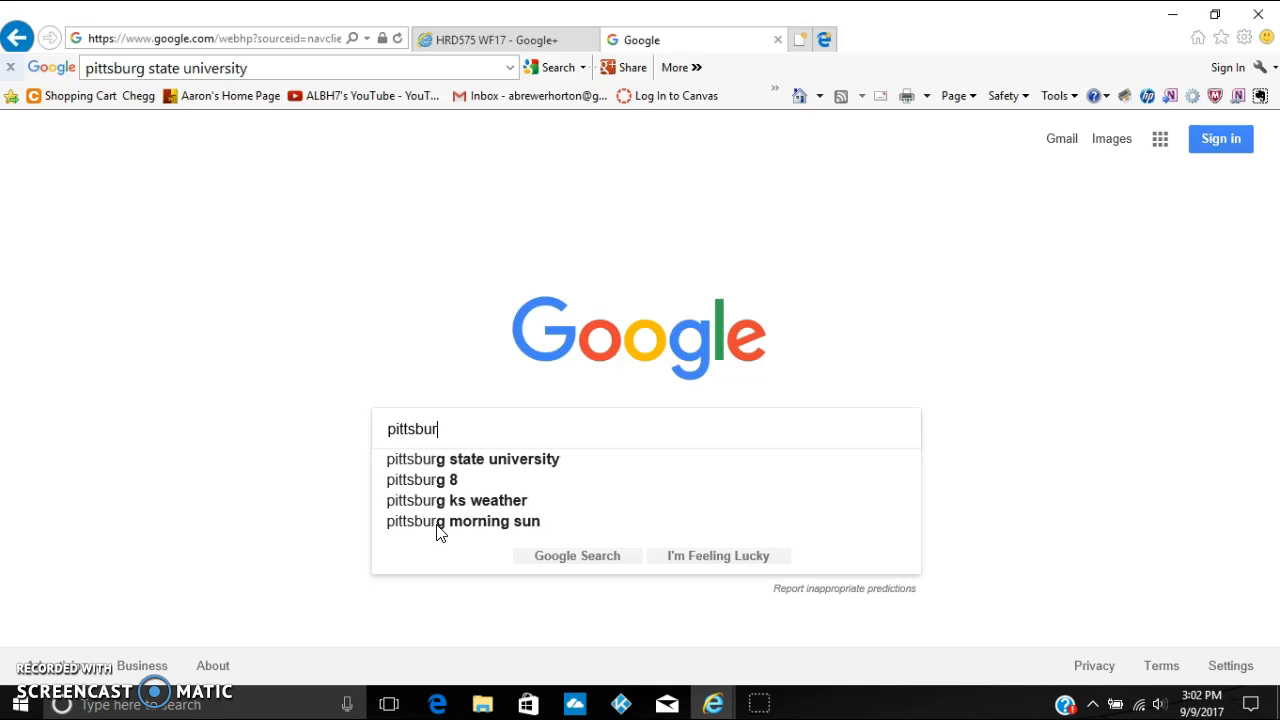
{"action": "left_click", "coordinate": [472, 458]}
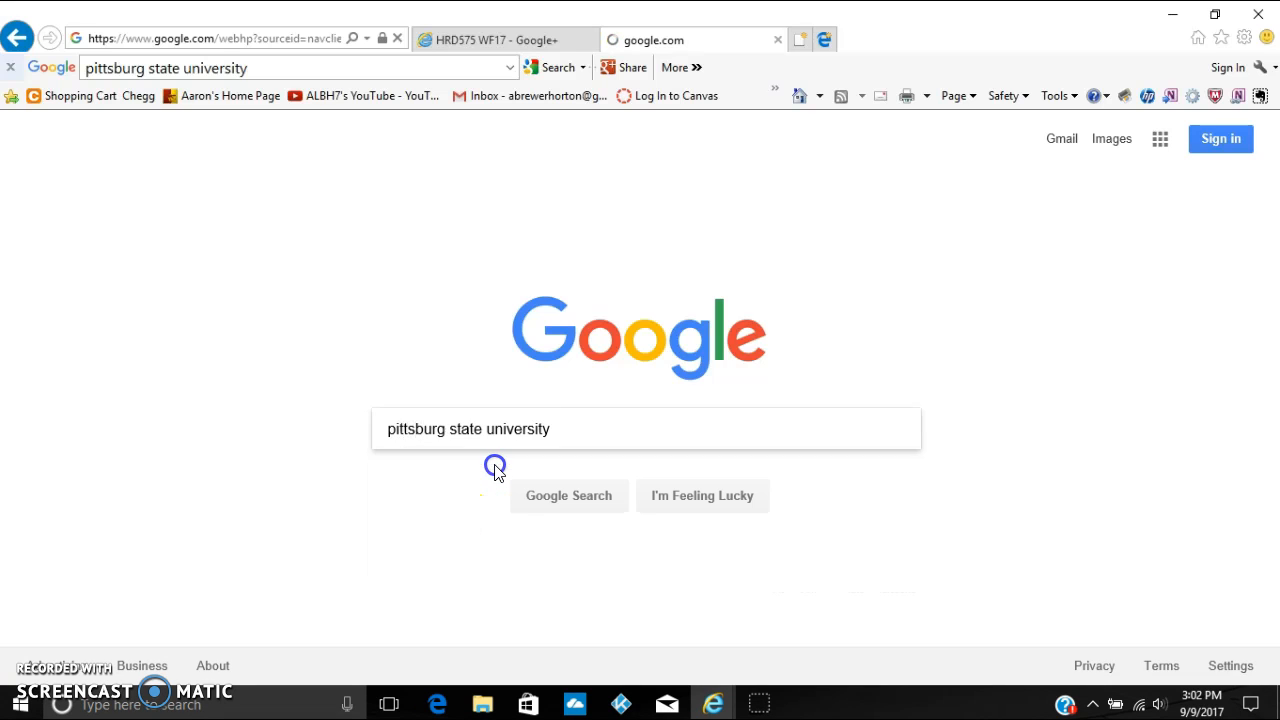
{"action": "left_click", "coordinate": [568, 496]}
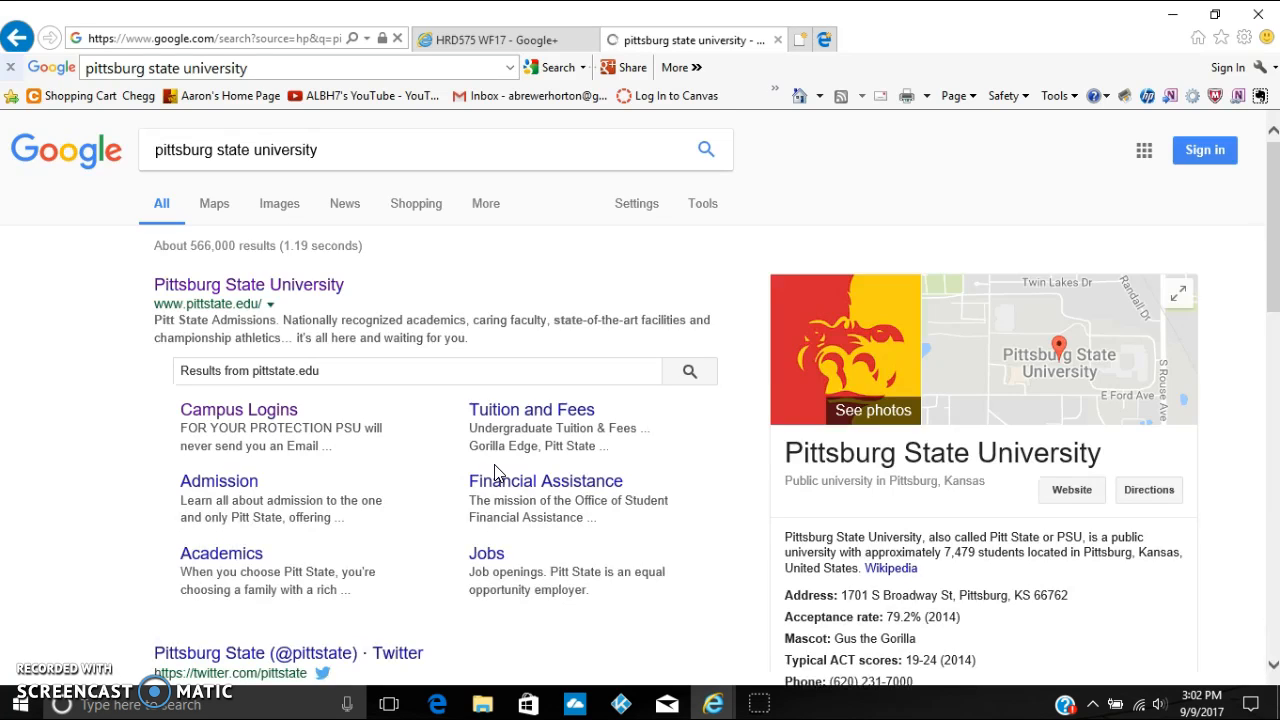
{"action": "mouse_move", "coordinate": [240, 408]}
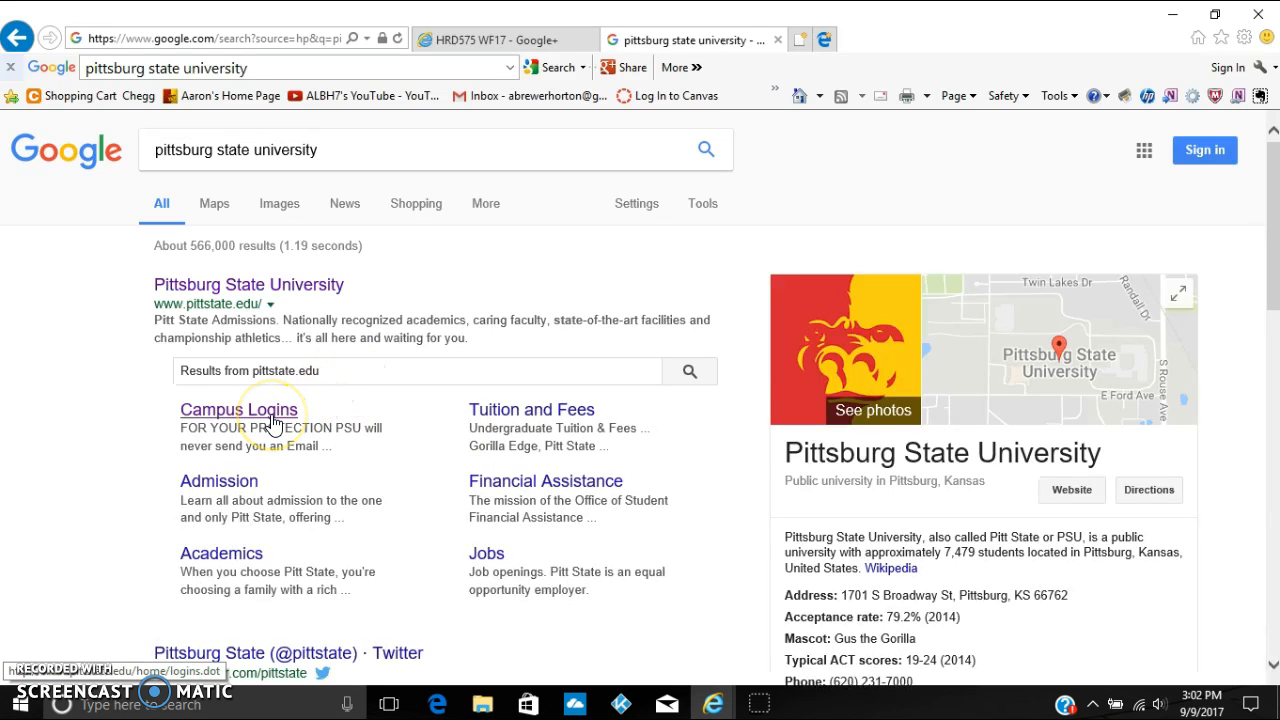
{"action": "left_click", "coordinate": [238, 410]}
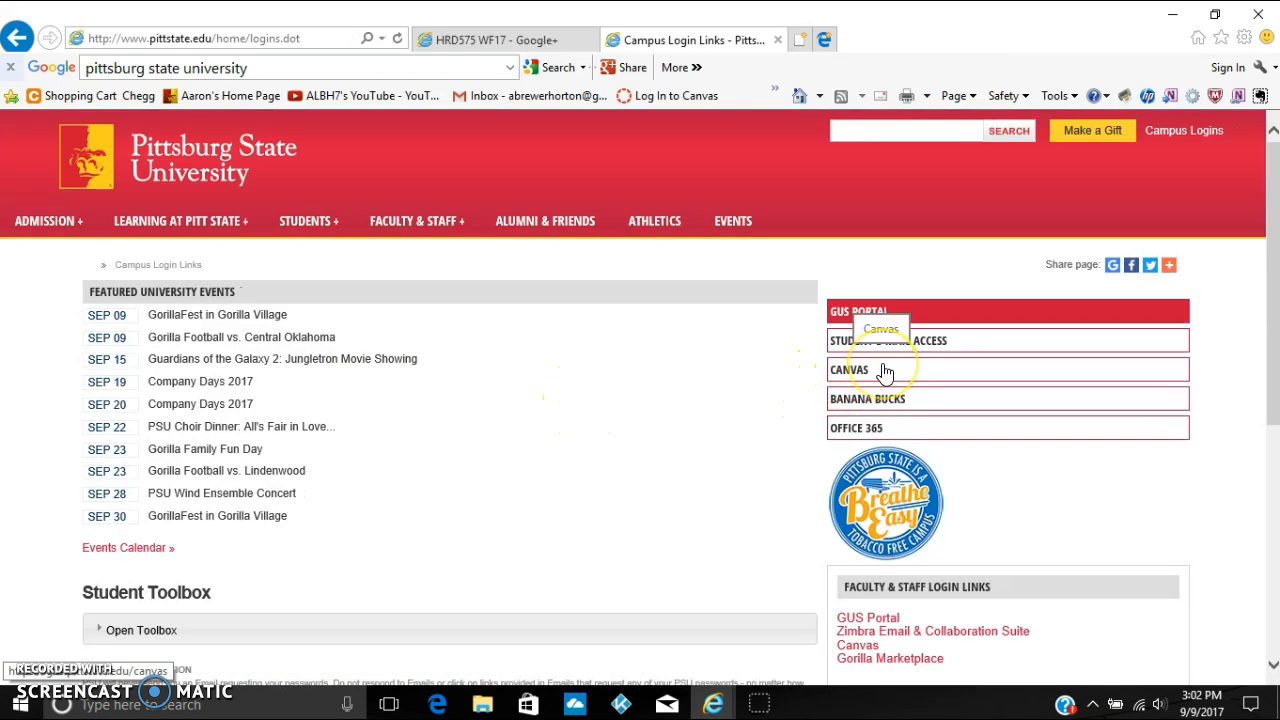
{"action": "left_click", "coordinate": [848, 368]}
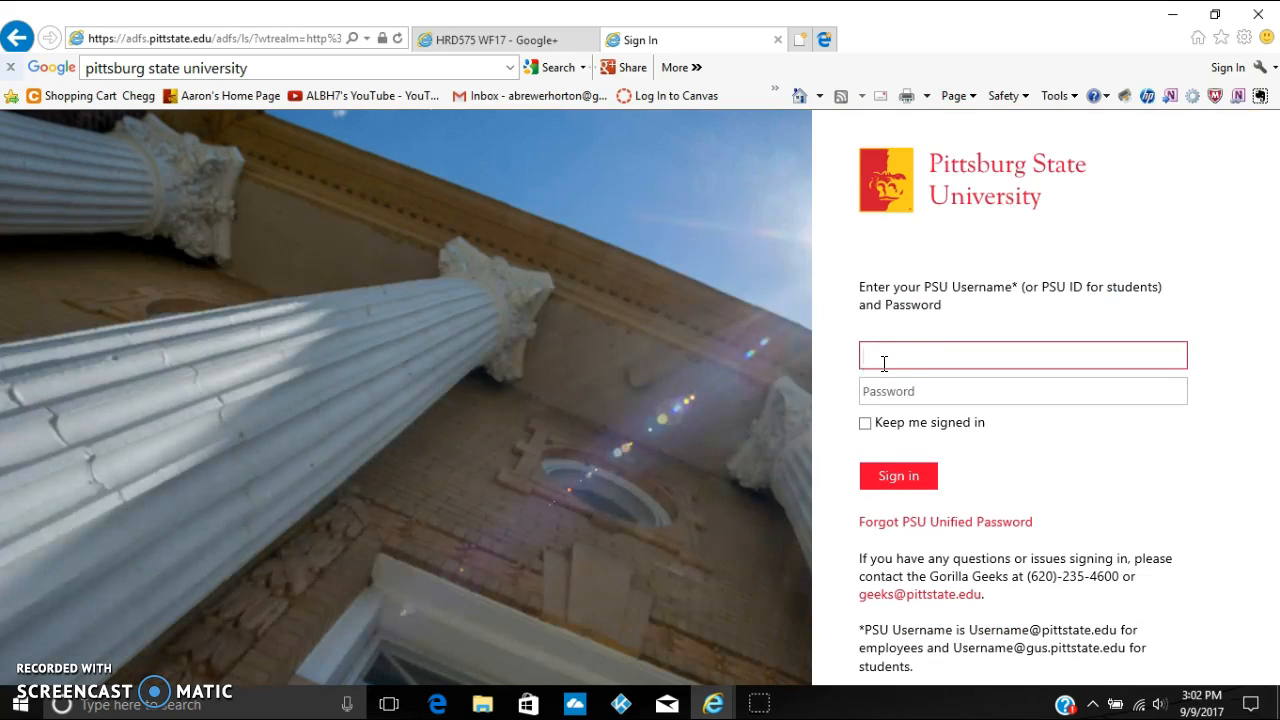
{"action": "type", "text": "d"}
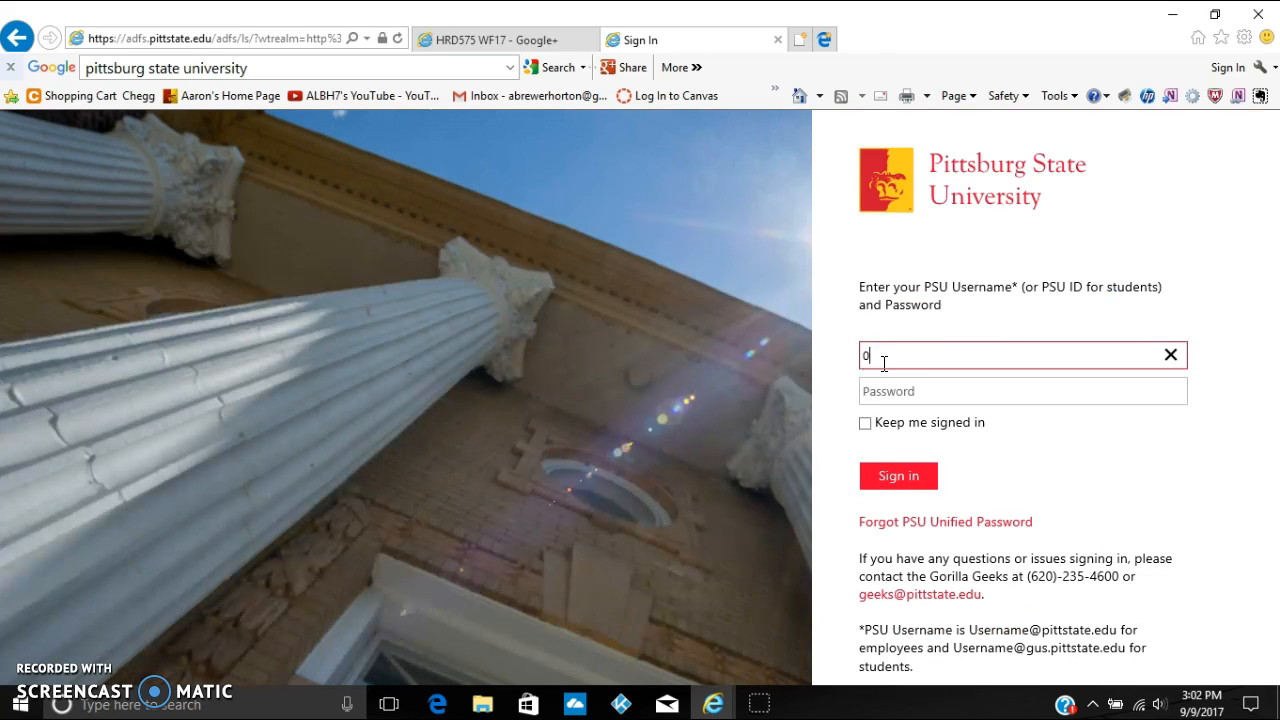
{"action": "type", "text": "738523"}
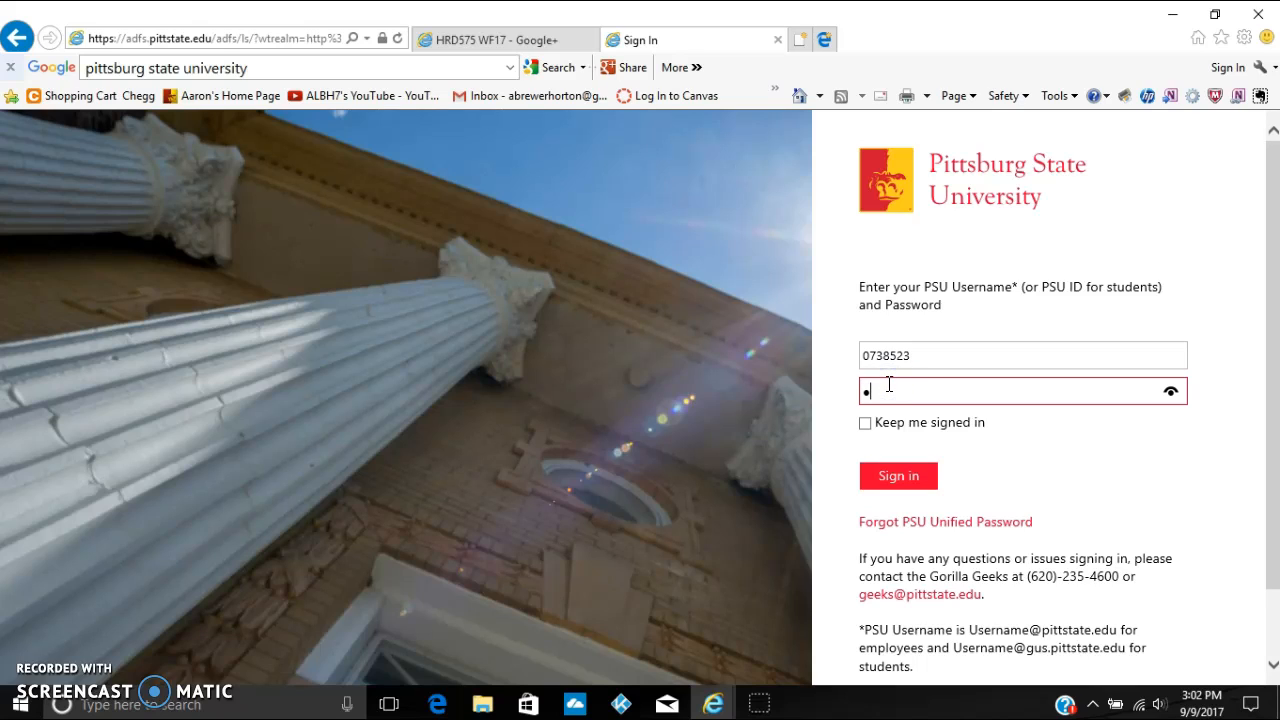
{"action": "type", "text": "password"}
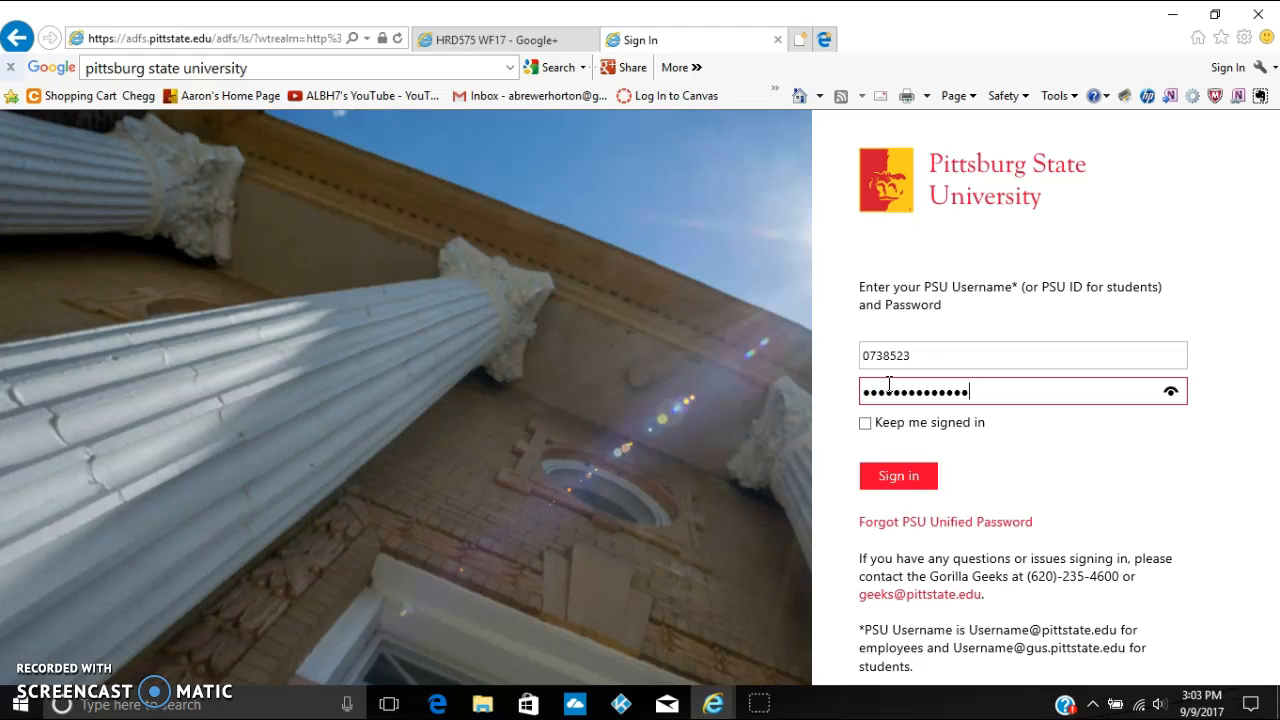
{"action": "left_click", "coordinate": [896, 476]}
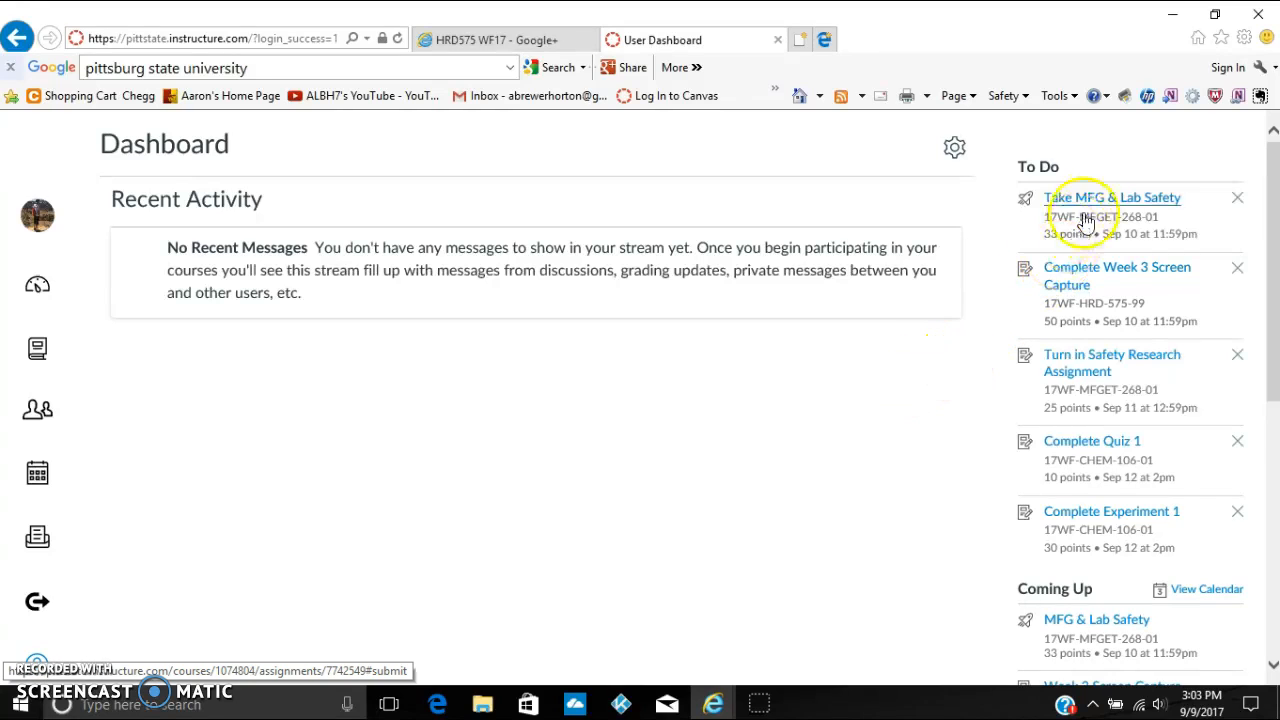
{"action": "mouse_move", "coordinate": [1116, 276]}
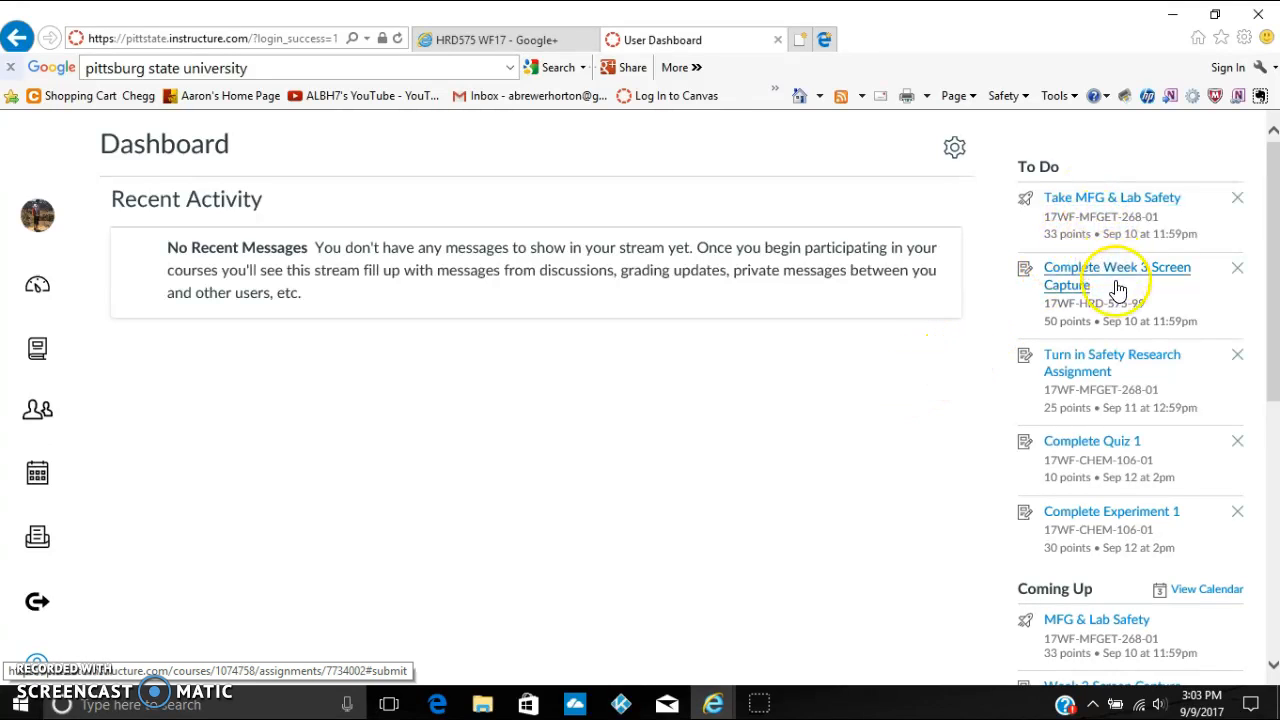
{"action": "mouse_move", "coordinate": [1134, 442]}
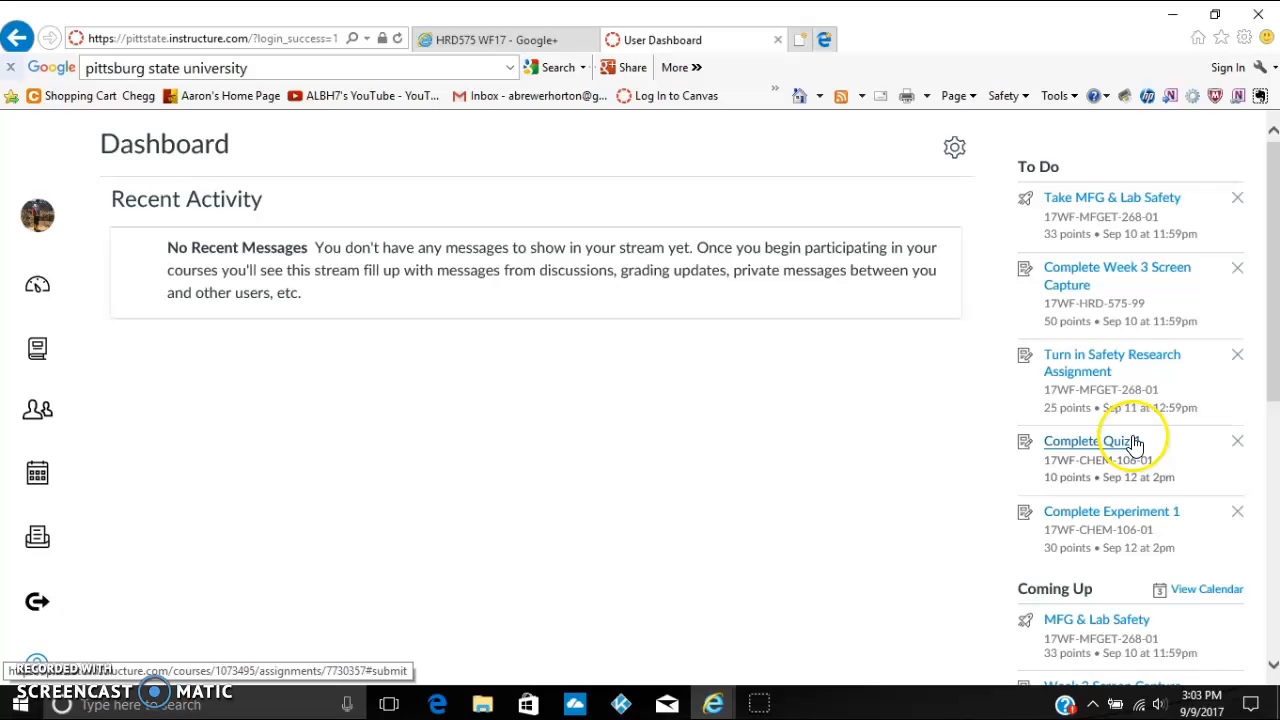
{"action": "mouse_move", "coordinate": [1052, 540]}
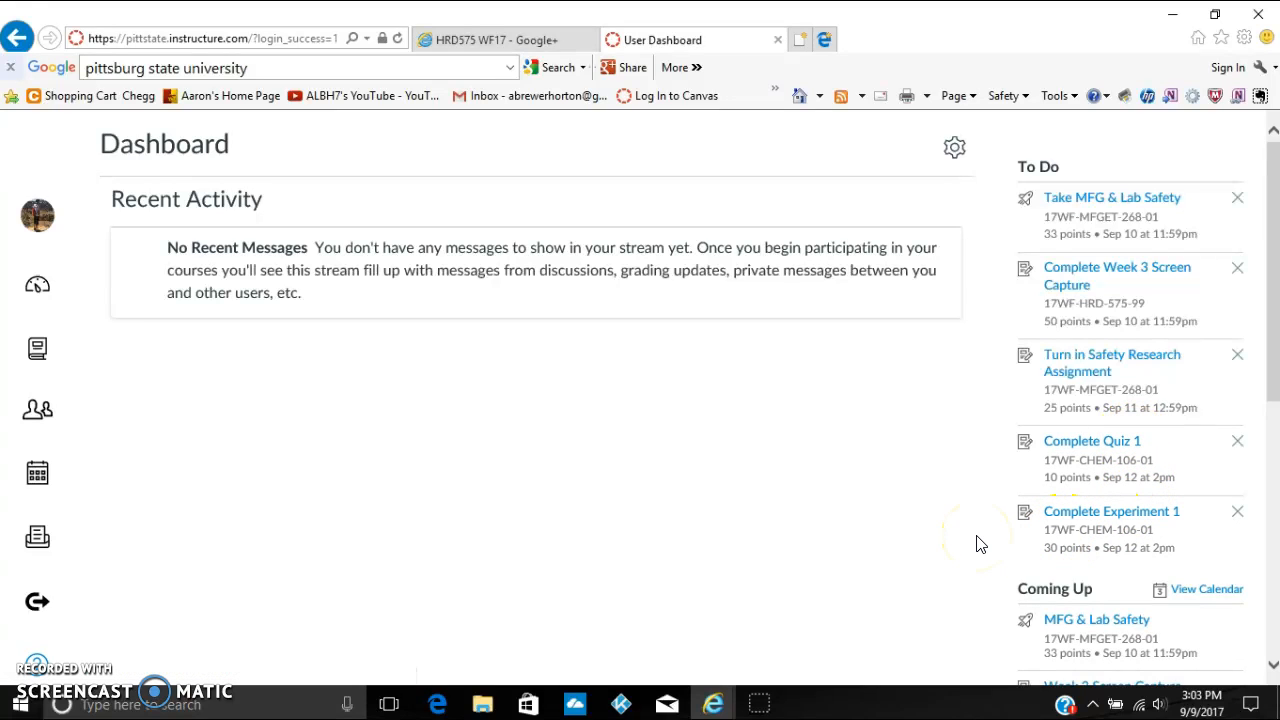
{"action": "scroll", "scroll_direction": "down", "scroll_amount": 3}
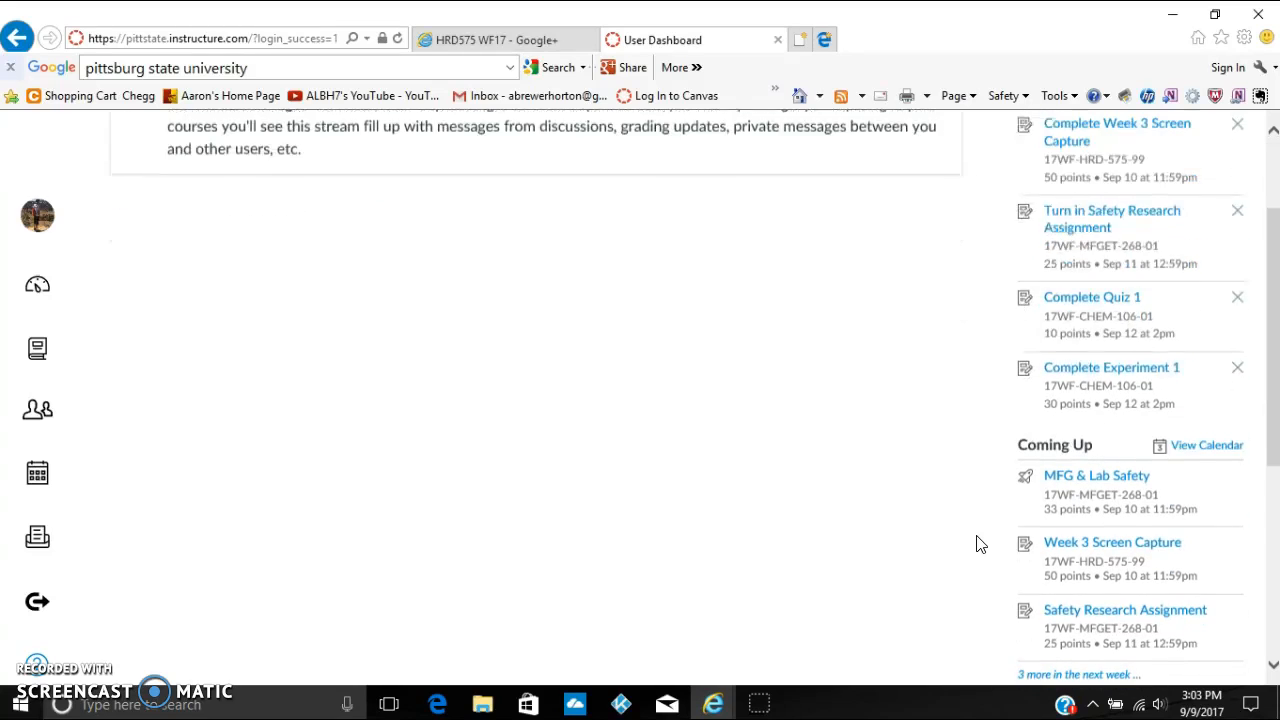
{"action": "scroll", "scroll_direction": "down", "scroll_amount": 3}
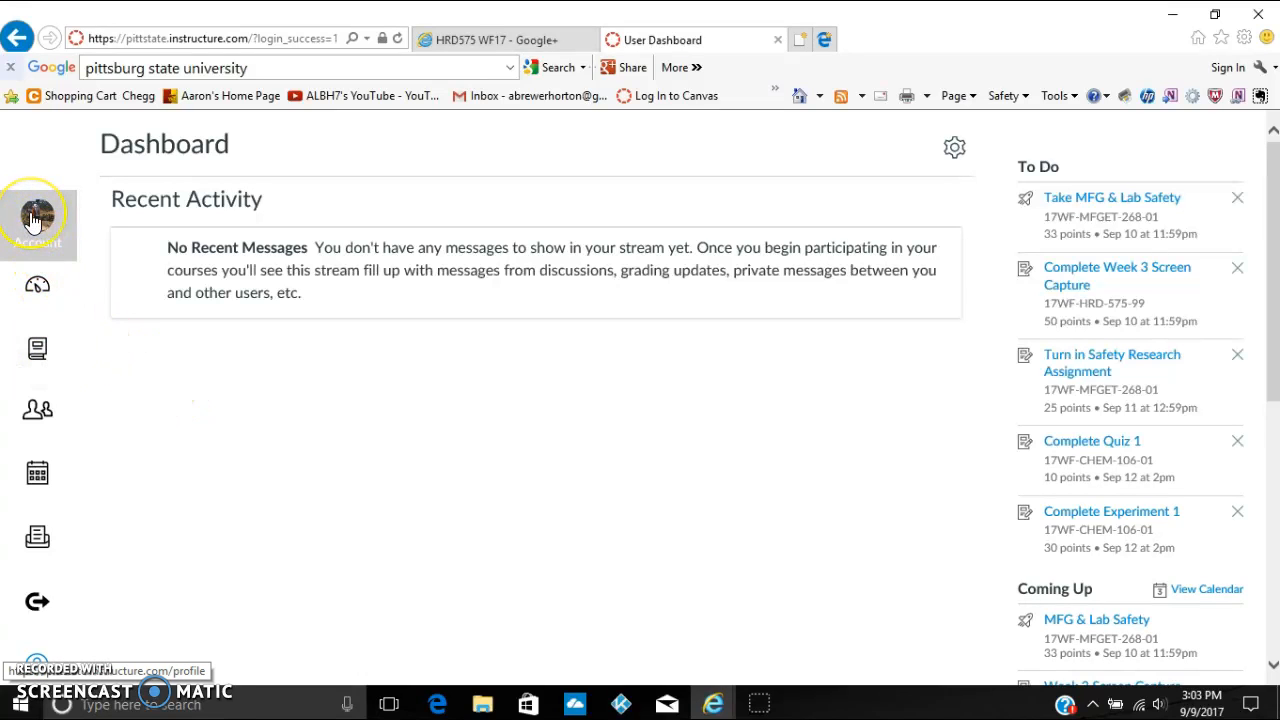
{"action": "mouse_move", "coordinate": [36, 218]}
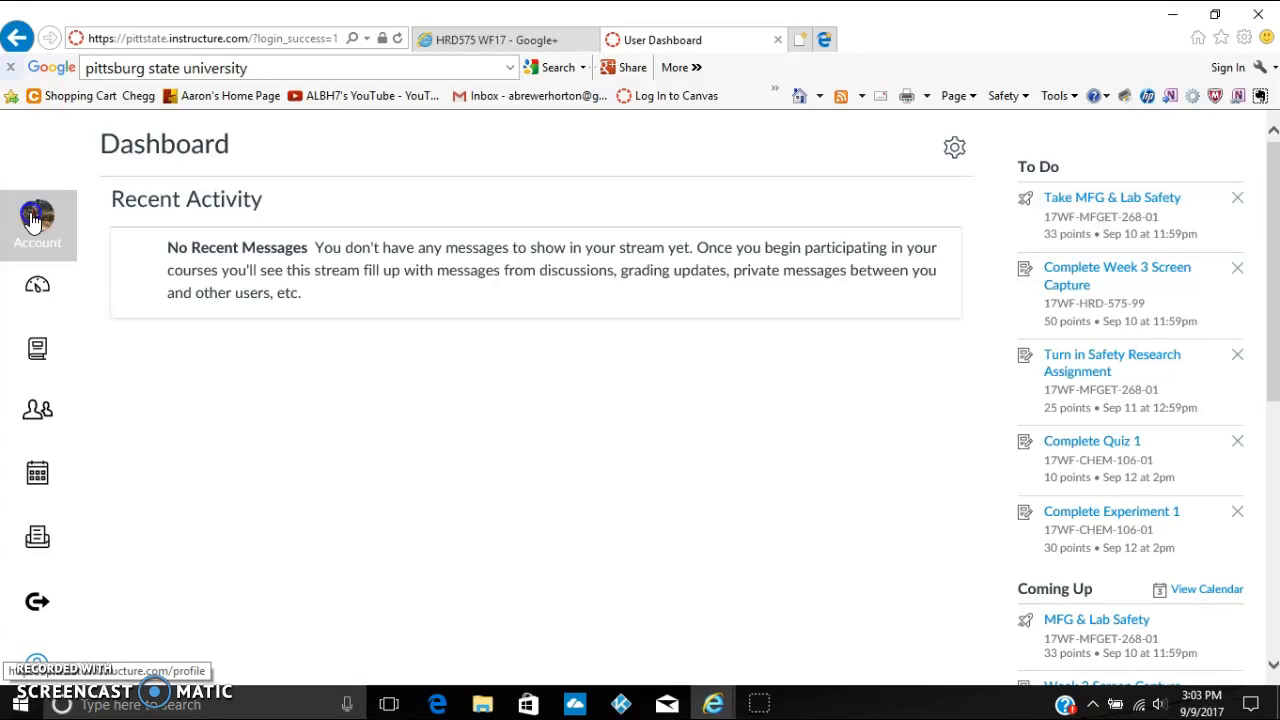
Step: Show the Courses panel and look through the enrolled Winter Fall courses
{"action": "left_click", "coordinate": [36, 216]}
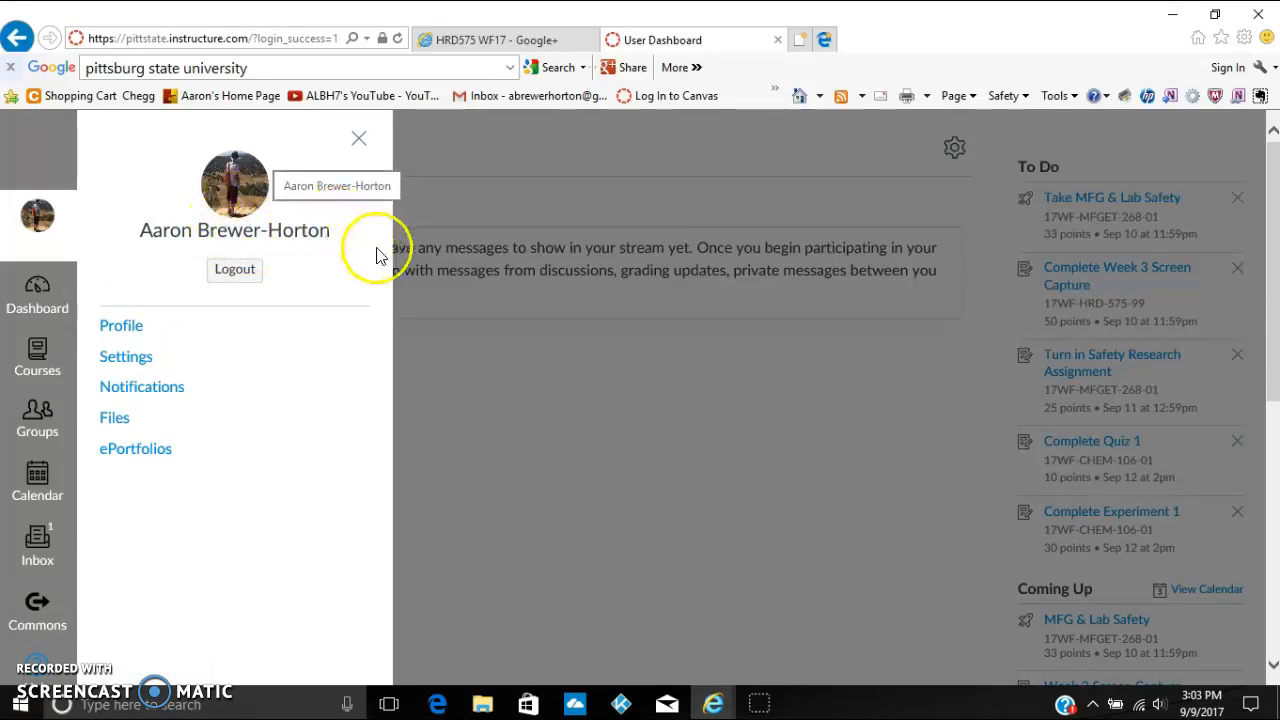
{"action": "mouse_move", "coordinate": [36, 350]}
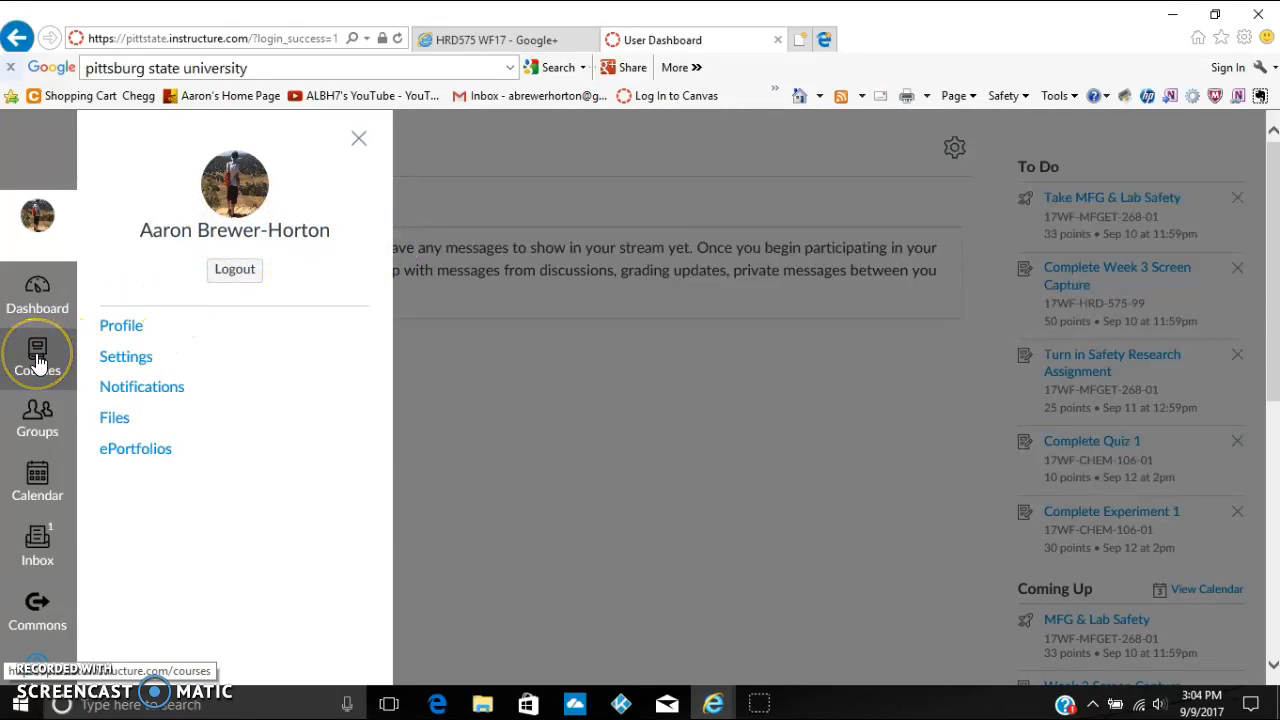
{"action": "left_click", "coordinate": [36, 356]}
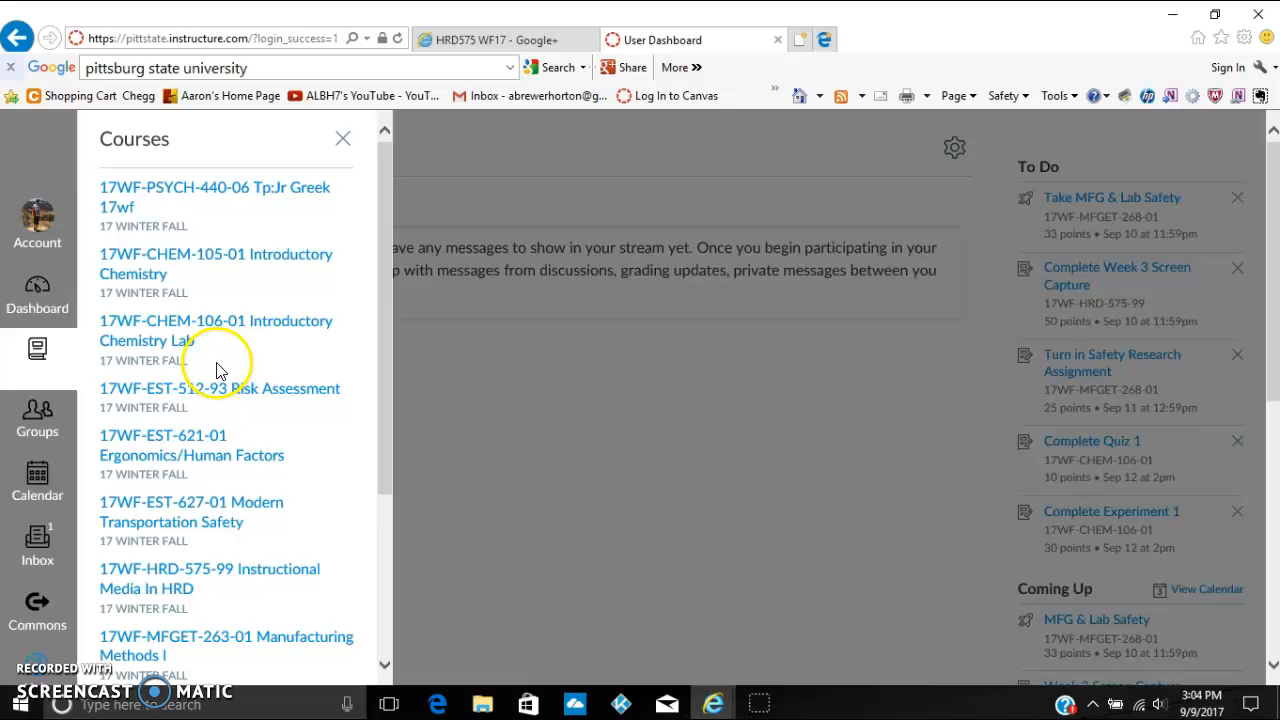
{"action": "mouse_move", "coordinate": [384, 364]}
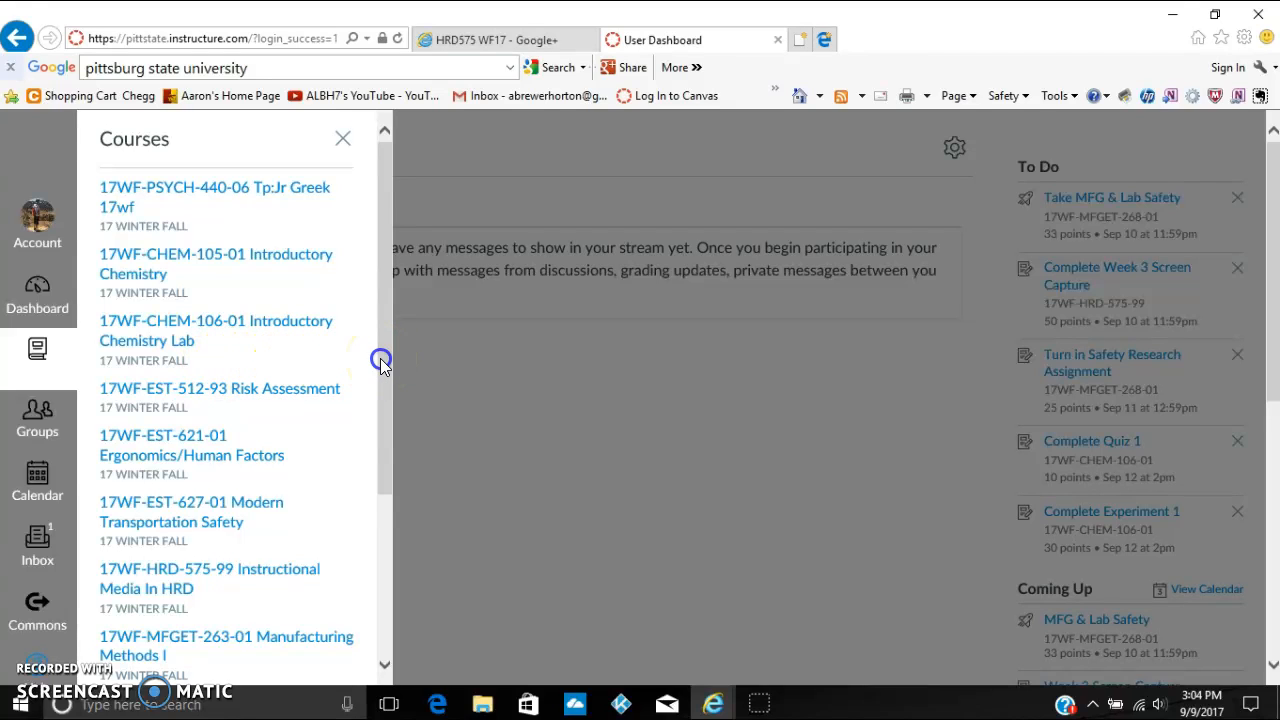
{"action": "scroll", "scroll_direction": "down", "scroll_amount": 3}
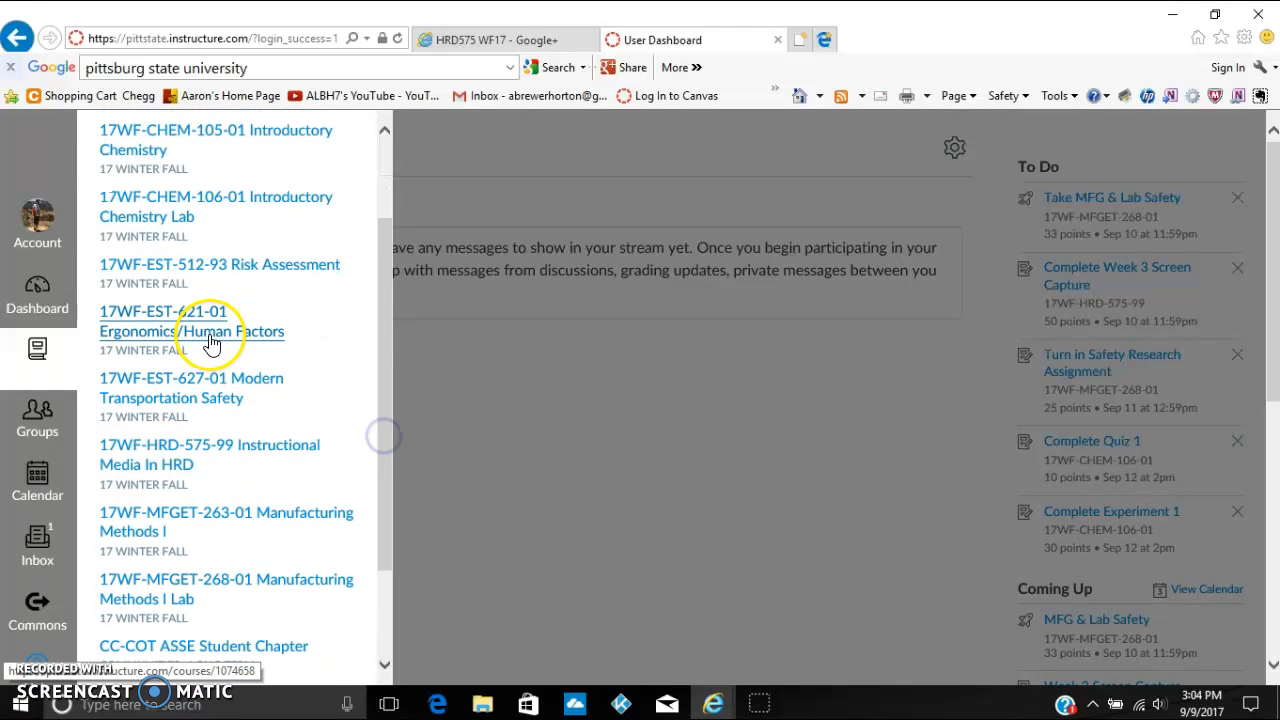
{"action": "mouse_move", "coordinate": [244, 348]}
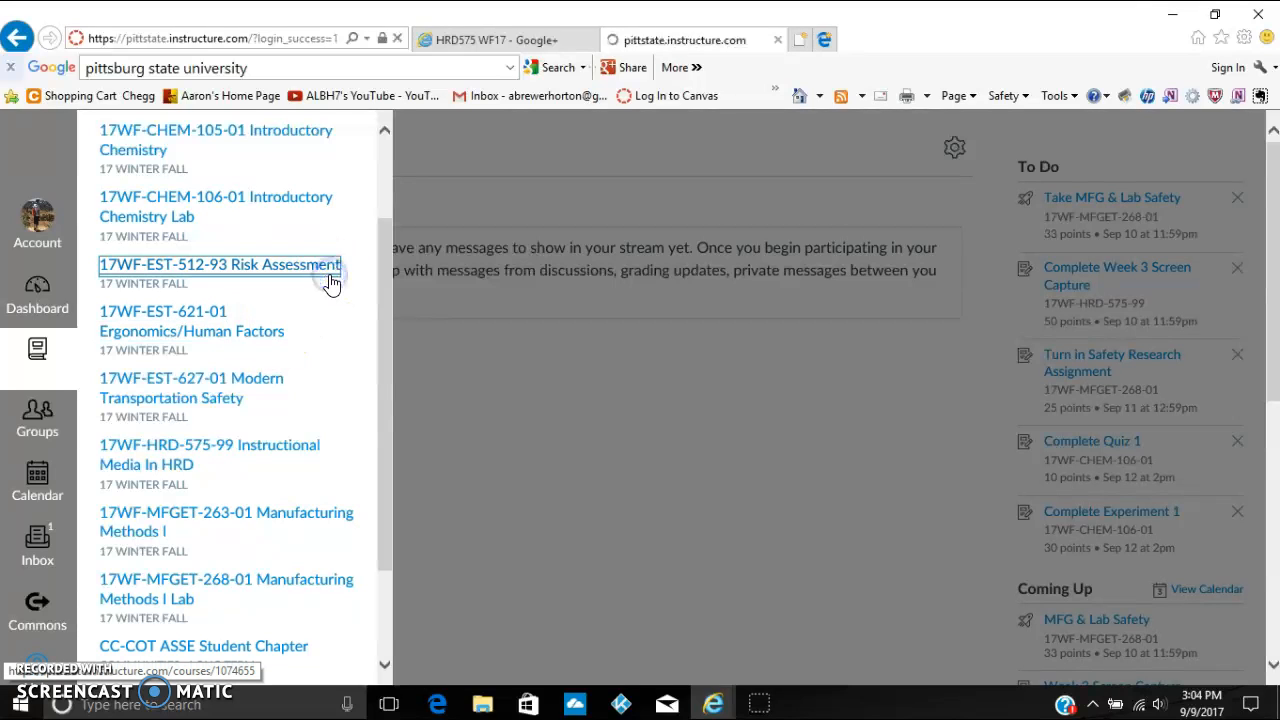
Step: Go into the 17WF-EST-512-93 Risk Assessment course syllabus
{"action": "left_click", "coordinate": [220, 264]}
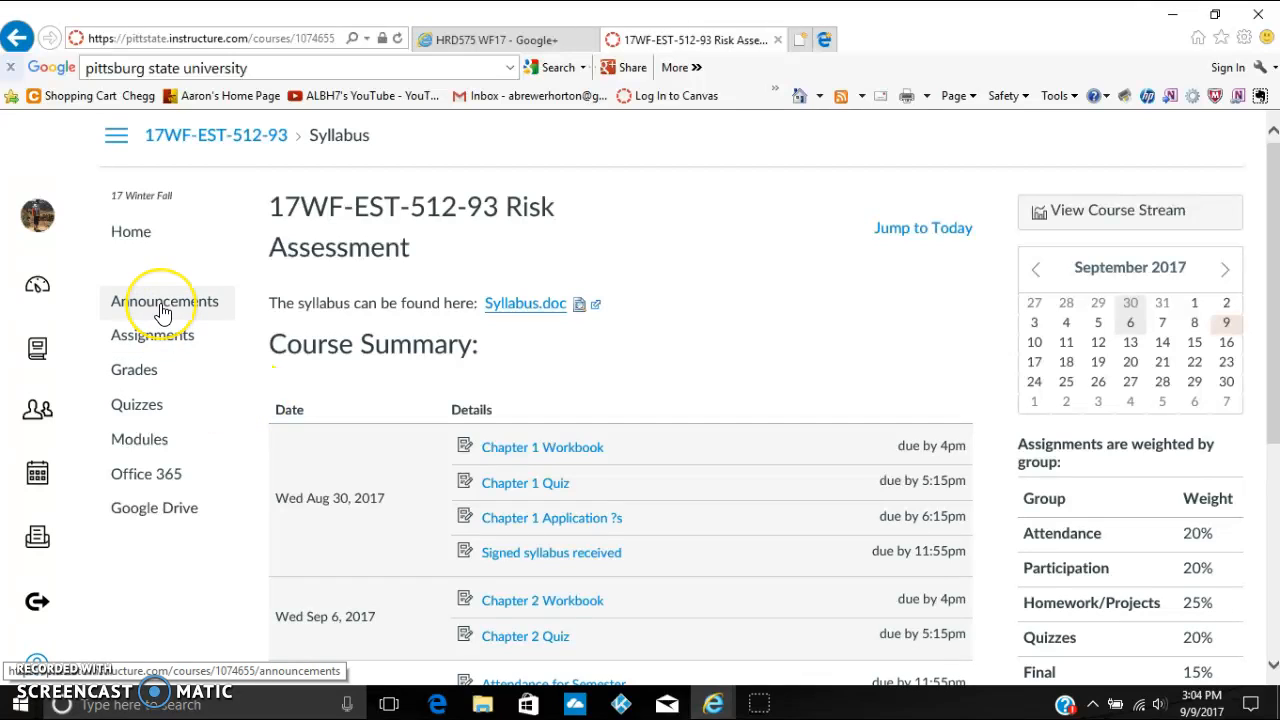
{"action": "mouse_move", "coordinate": [164, 300]}
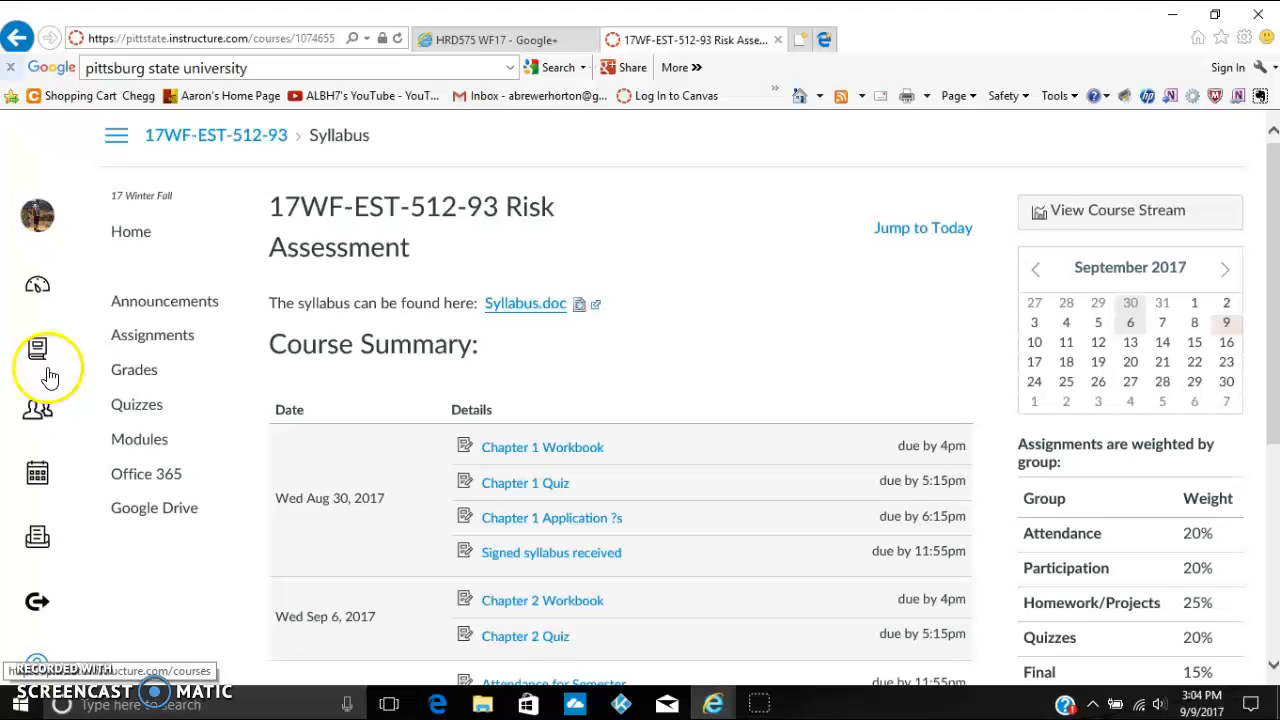
Step: View the Groups panel listing Project Group 4, then move on to the Calendar
{"action": "left_click", "coordinate": [36, 414]}
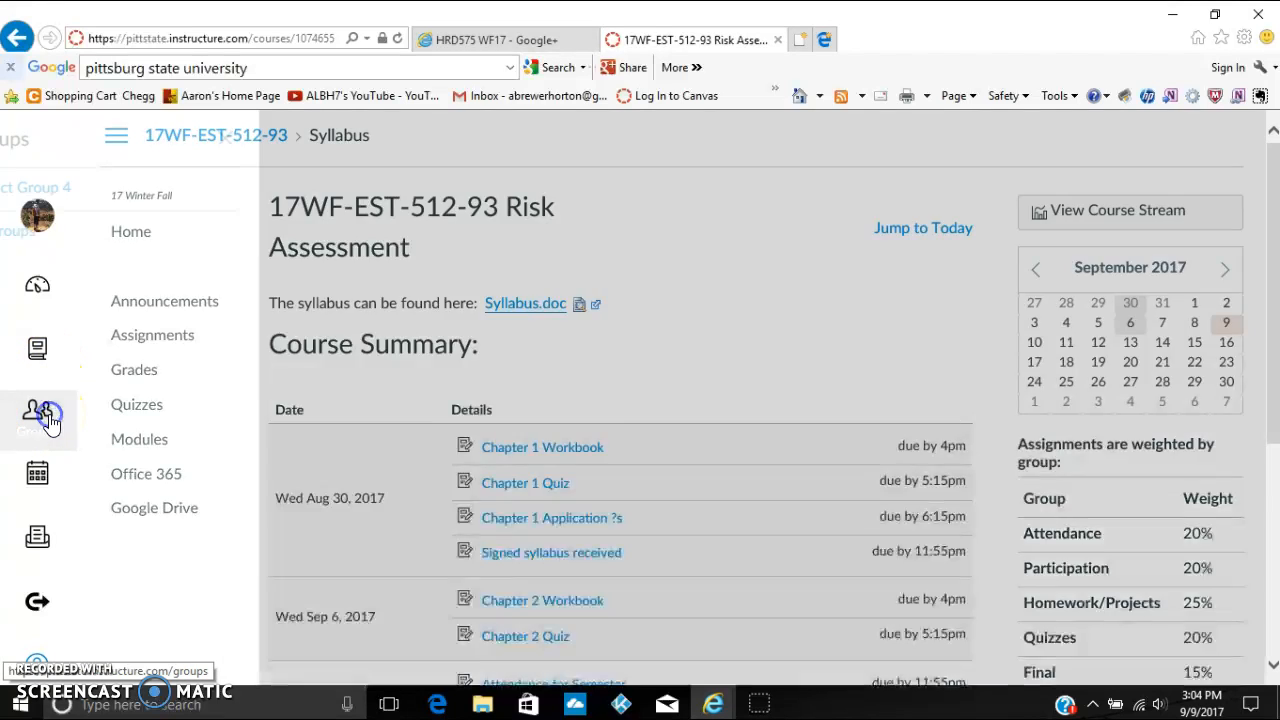
{"action": "left_click", "coordinate": [36, 414]}
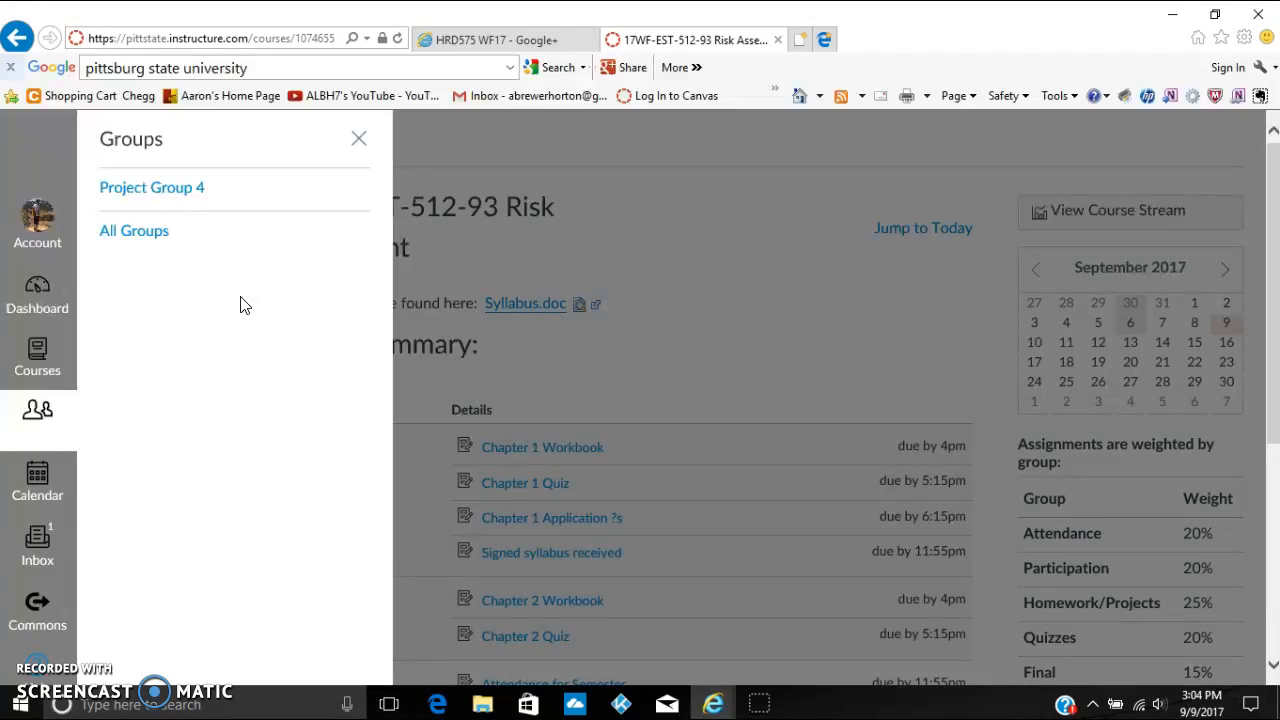
{"action": "mouse_move", "coordinate": [76, 470]}
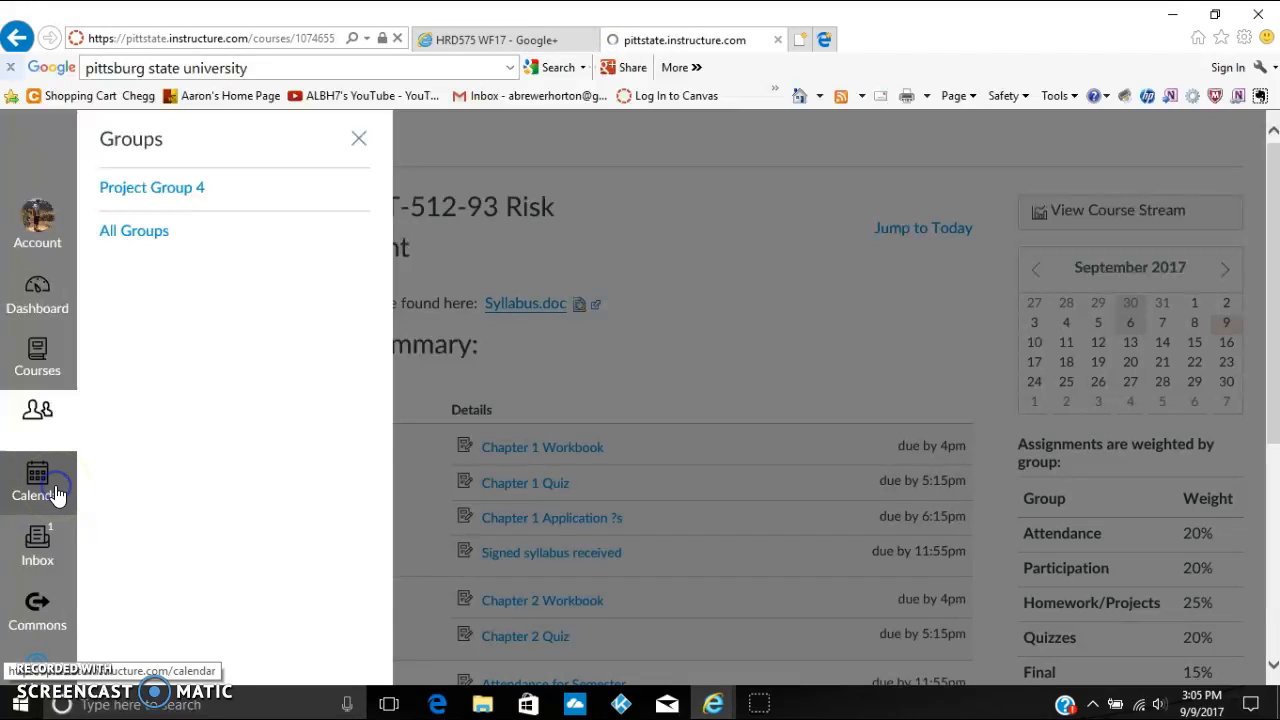
{"action": "left_click", "coordinate": [36, 486]}
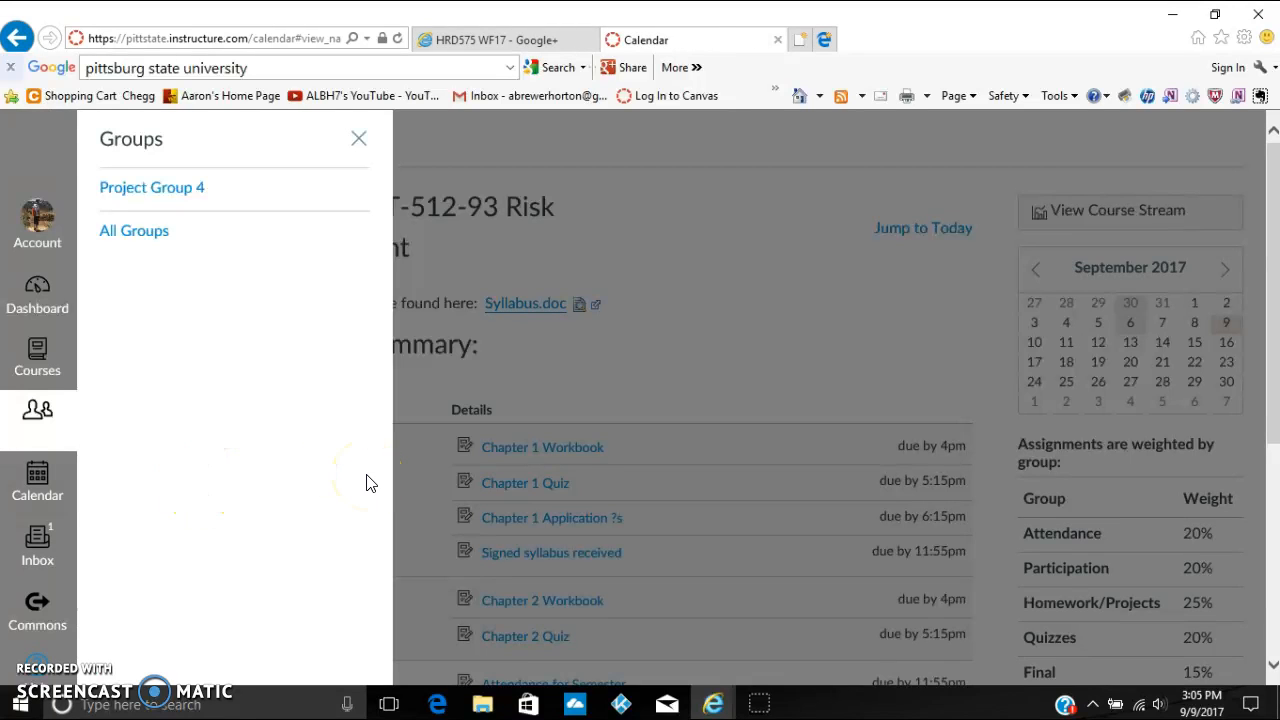
Step: Turn on the 17WF-CHEM-105-01 calendar and browse September 2017, dismissing the Edit Event dialog
{"action": "left_click", "coordinate": [358, 138]}
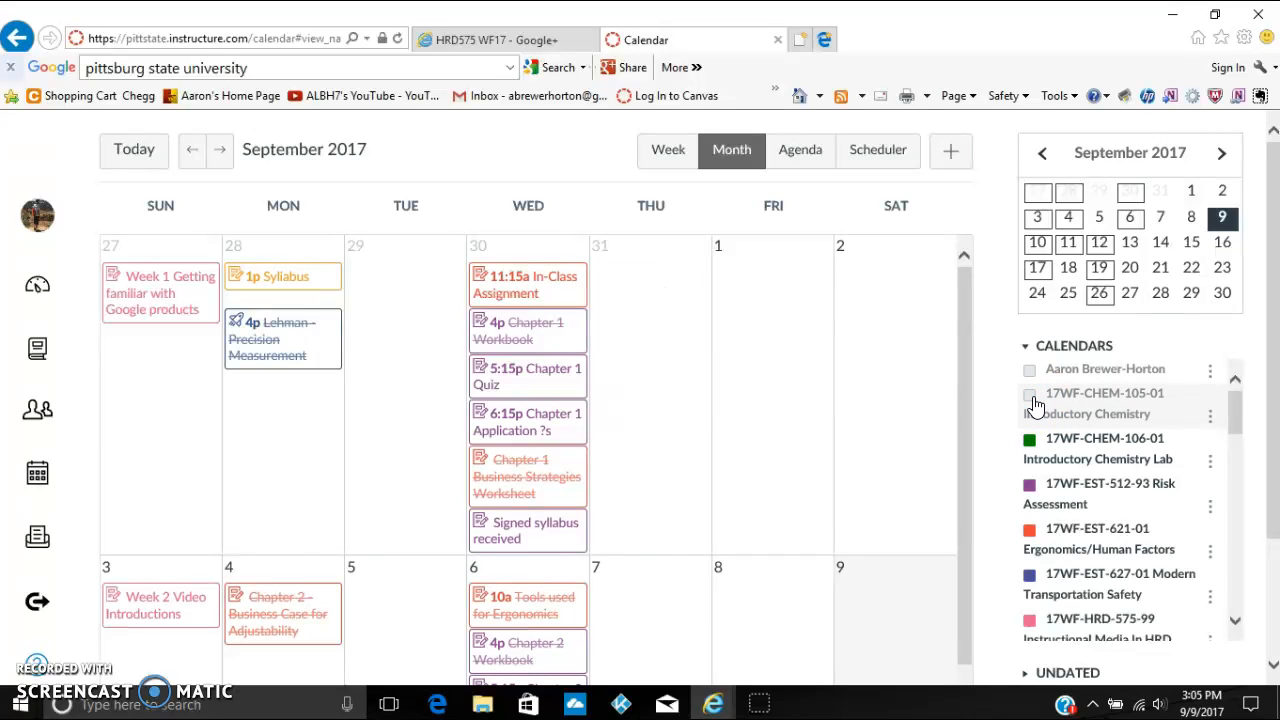
{"action": "left_click", "coordinate": [1030, 396]}
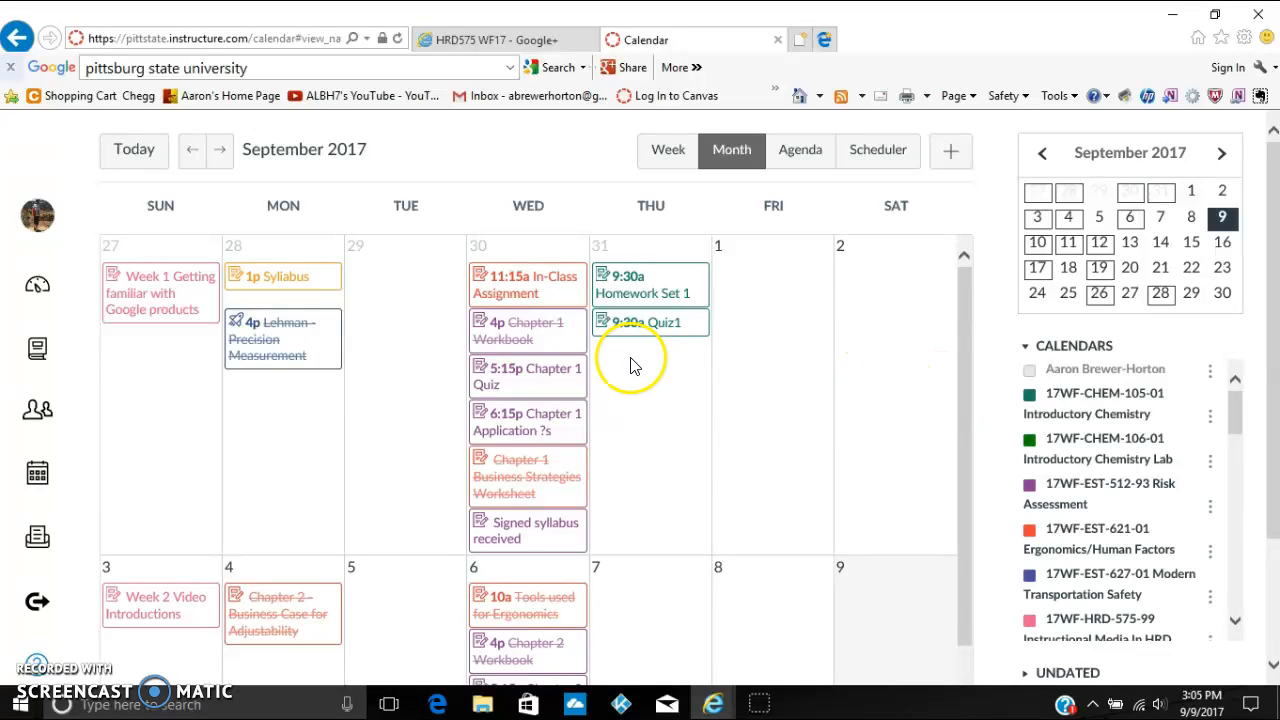
{"action": "mouse_move", "coordinate": [724, 418]}
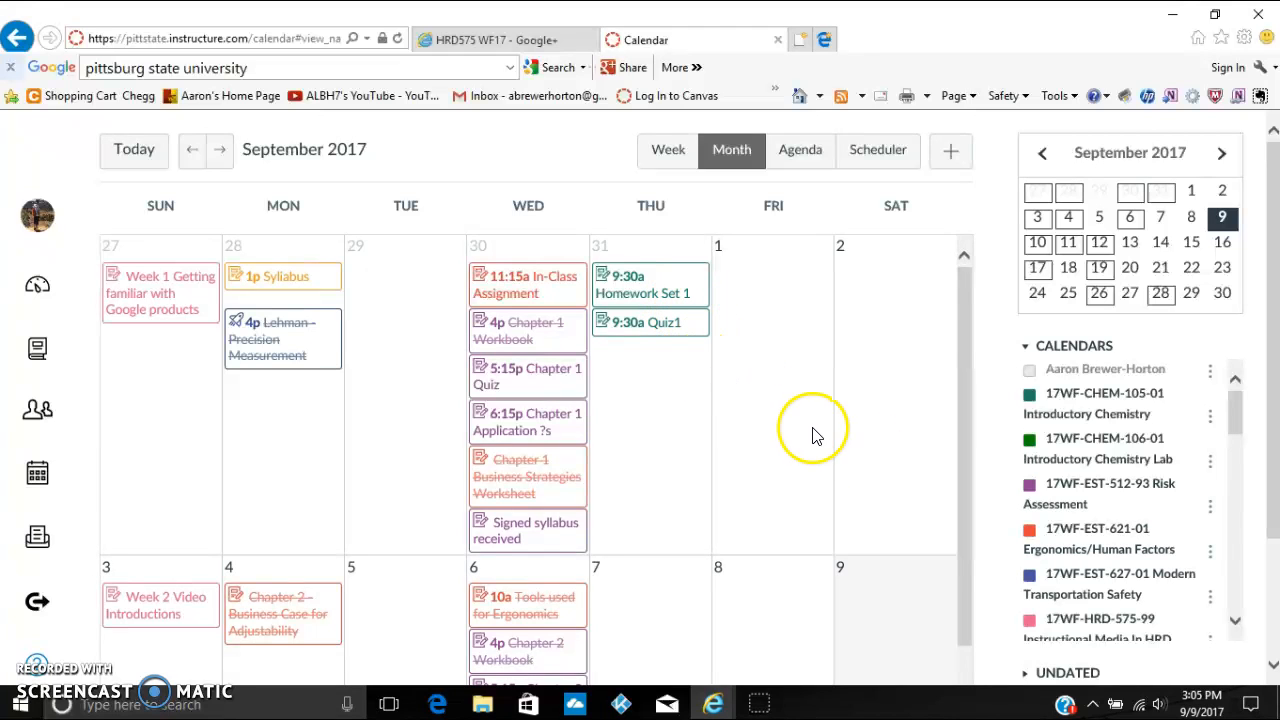
{"action": "scroll", "scroll_direction": "down", "scroll_amount": 3}
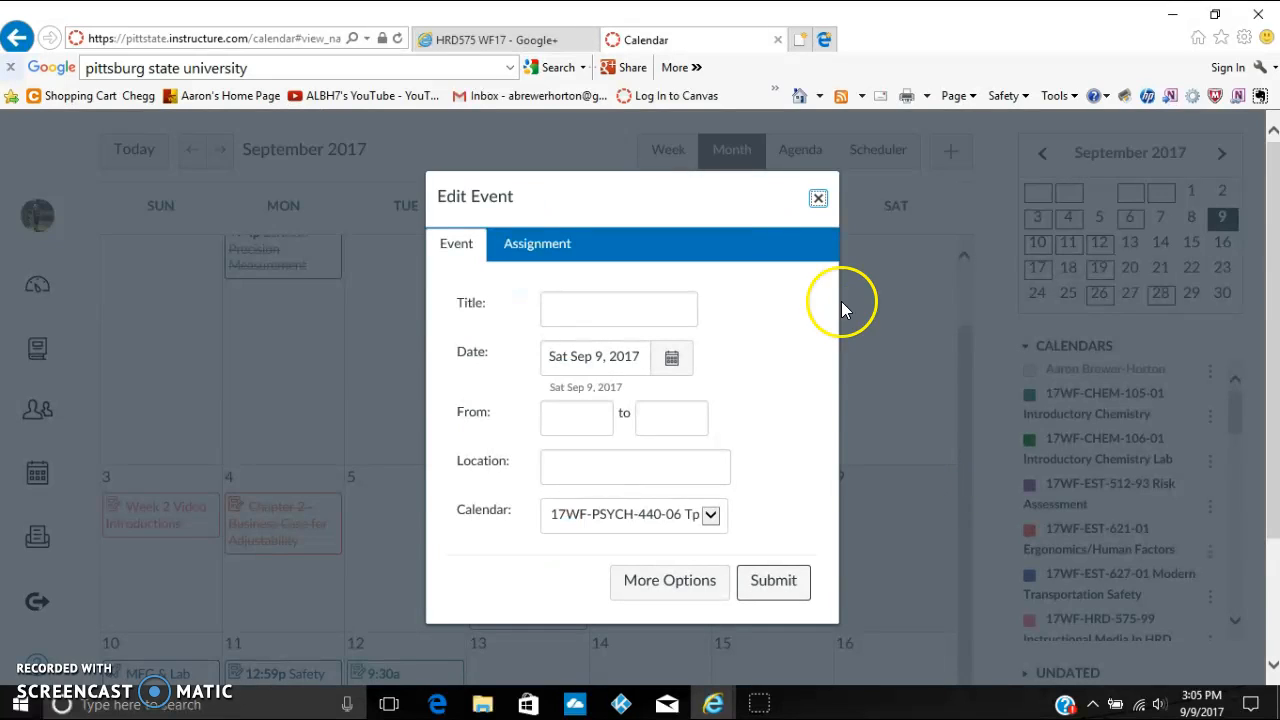
{"action": "left_click", "coordinate": [818, 198]}
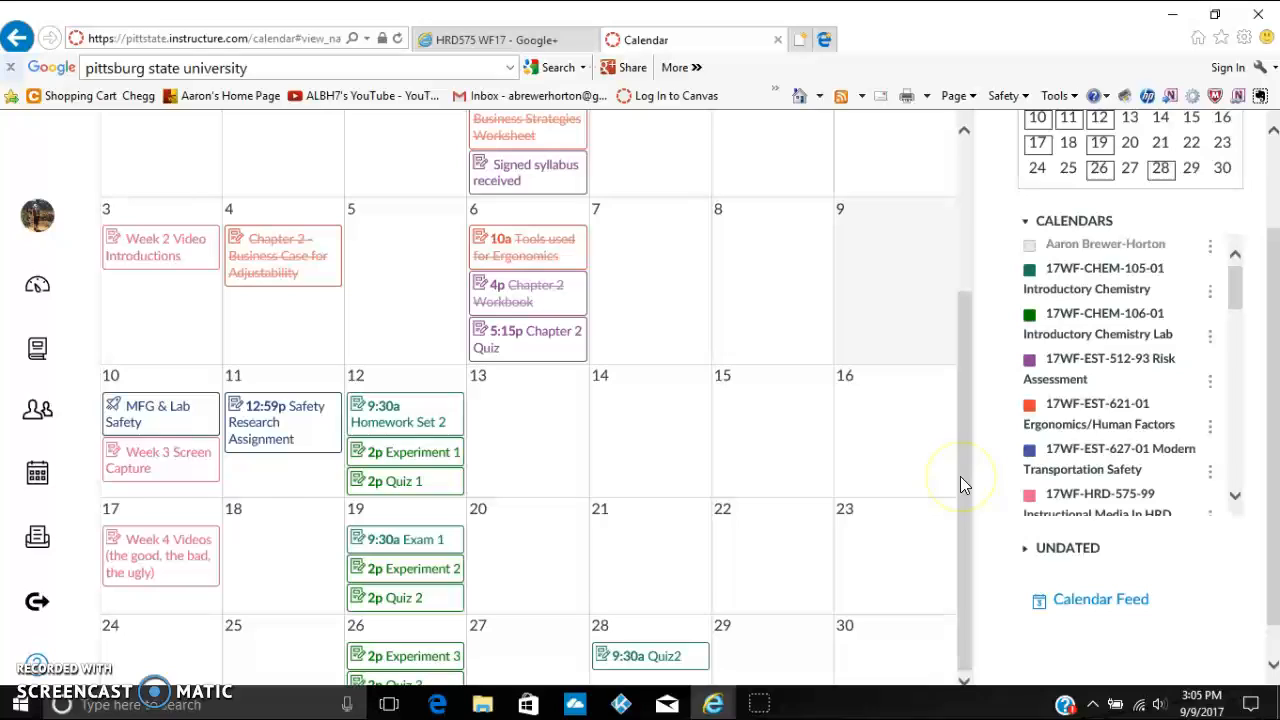
{"action": "mouse_move", "coordinate": [964, 540]}
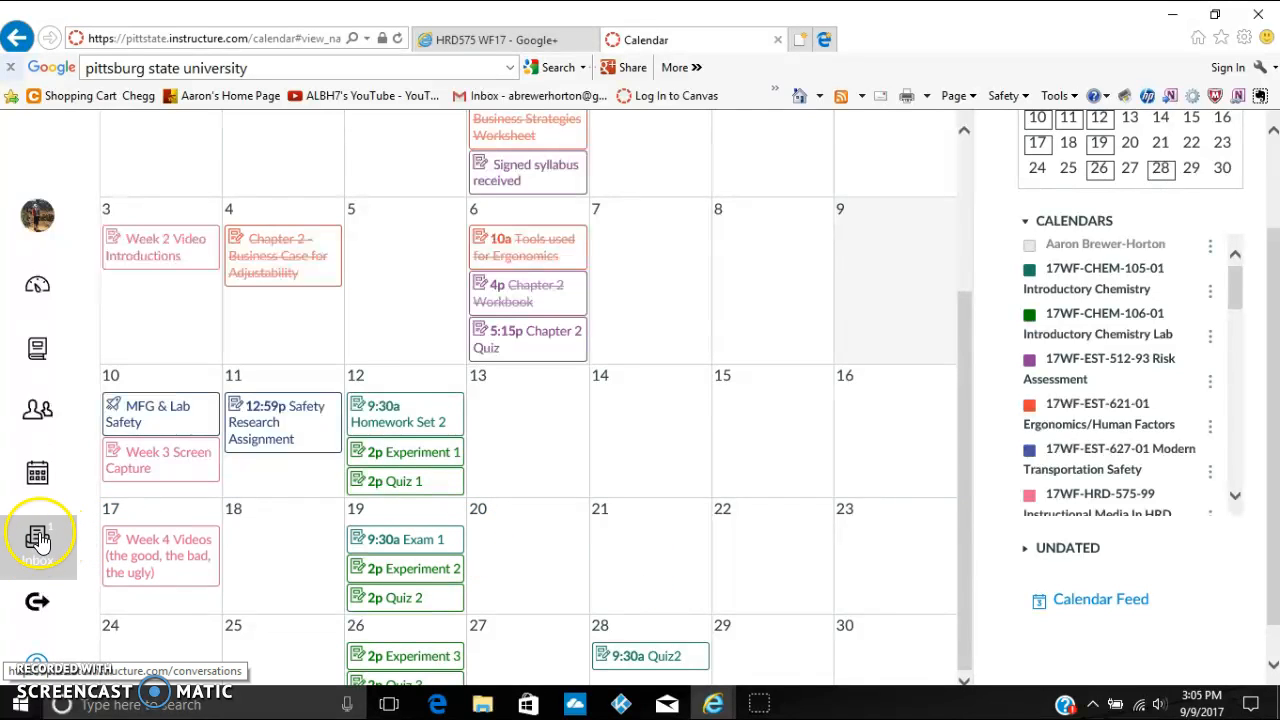
{"action": "mouse_move", "coordinate": [44, 536]}
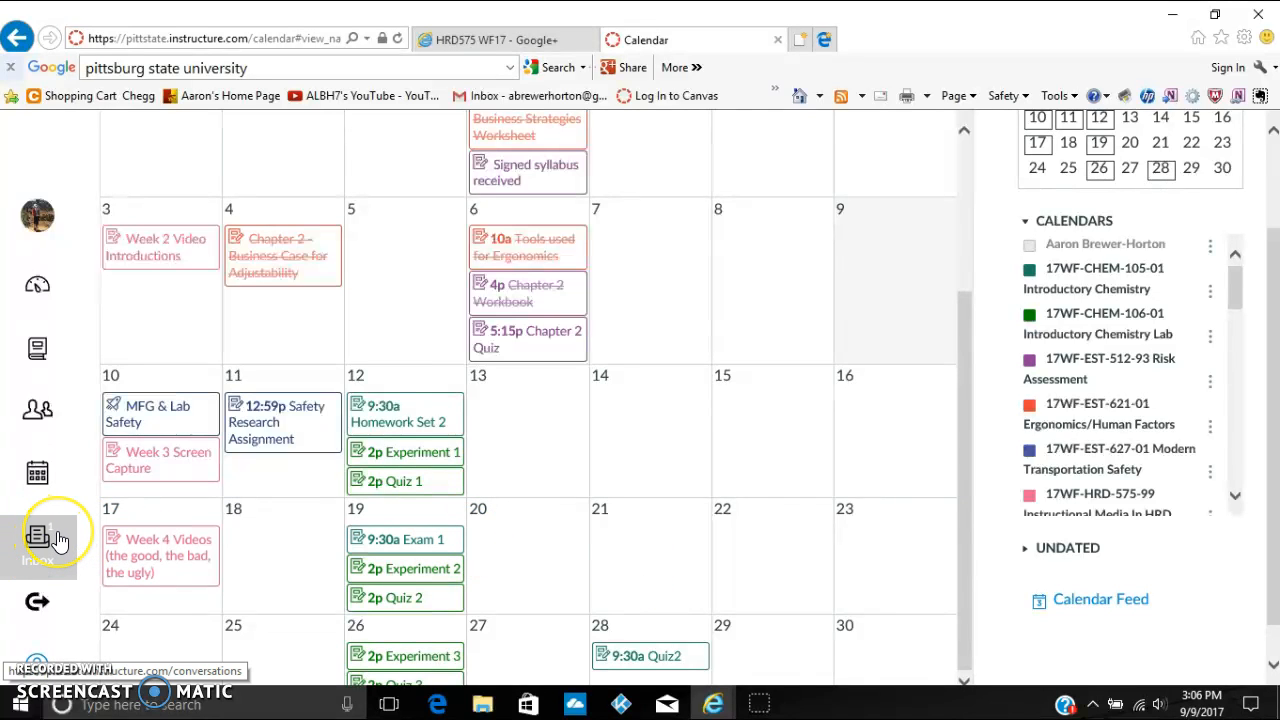
Step: Go to the Inbox and read the 'Found issue with posts not appearing on wall.' message
{"action": "left_click", "coordinate": [36, 536]}
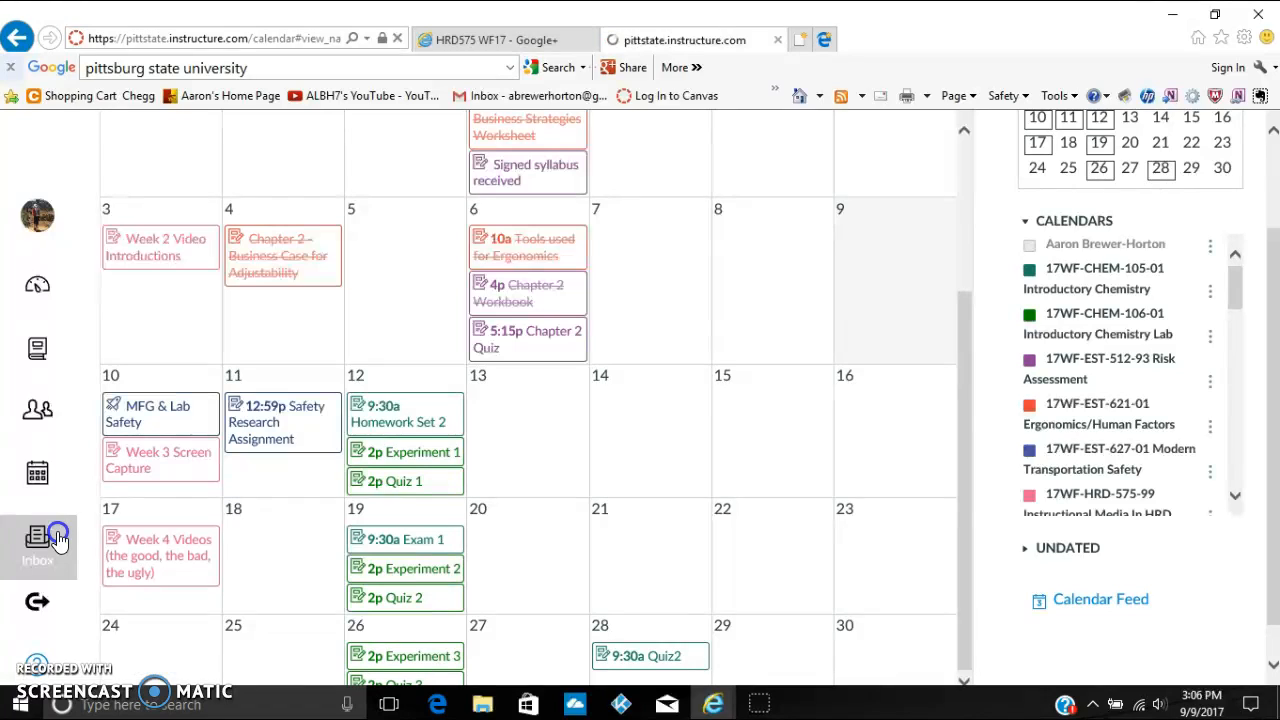
{"action": "left_click", "coordinate": [36, 540]}
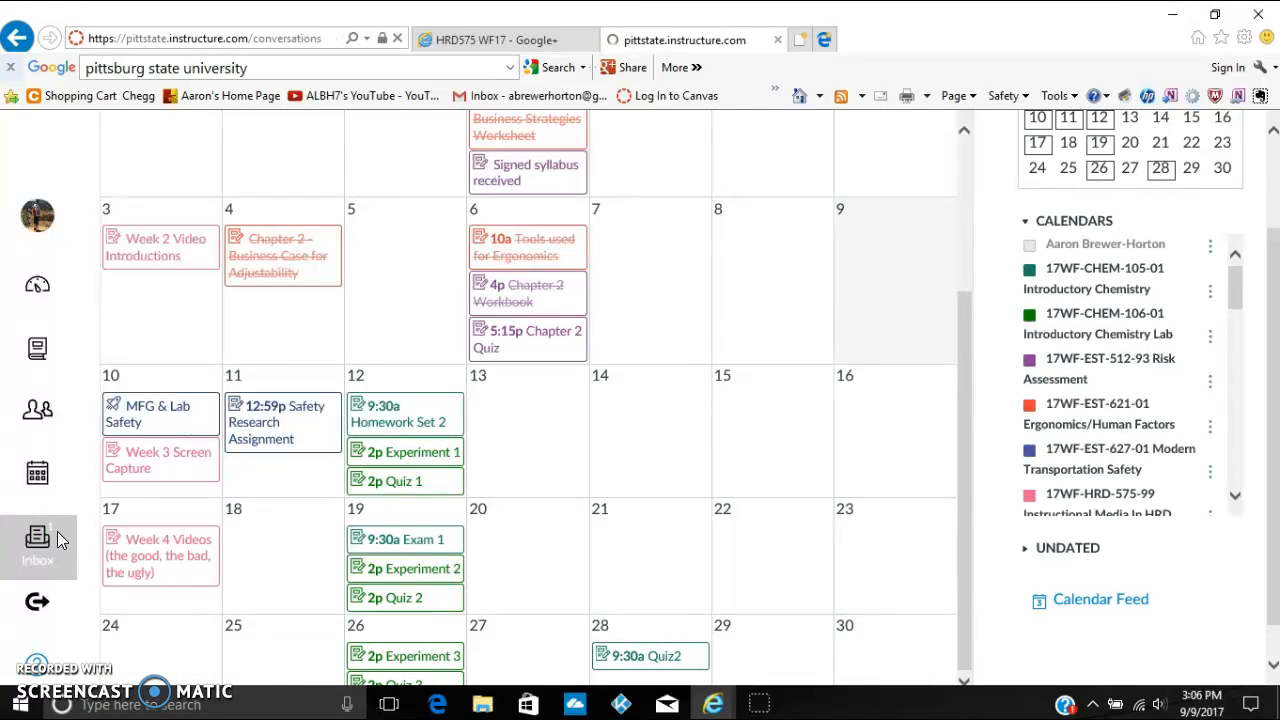
{"action": "left_click", "coordinate": [36, 536]}
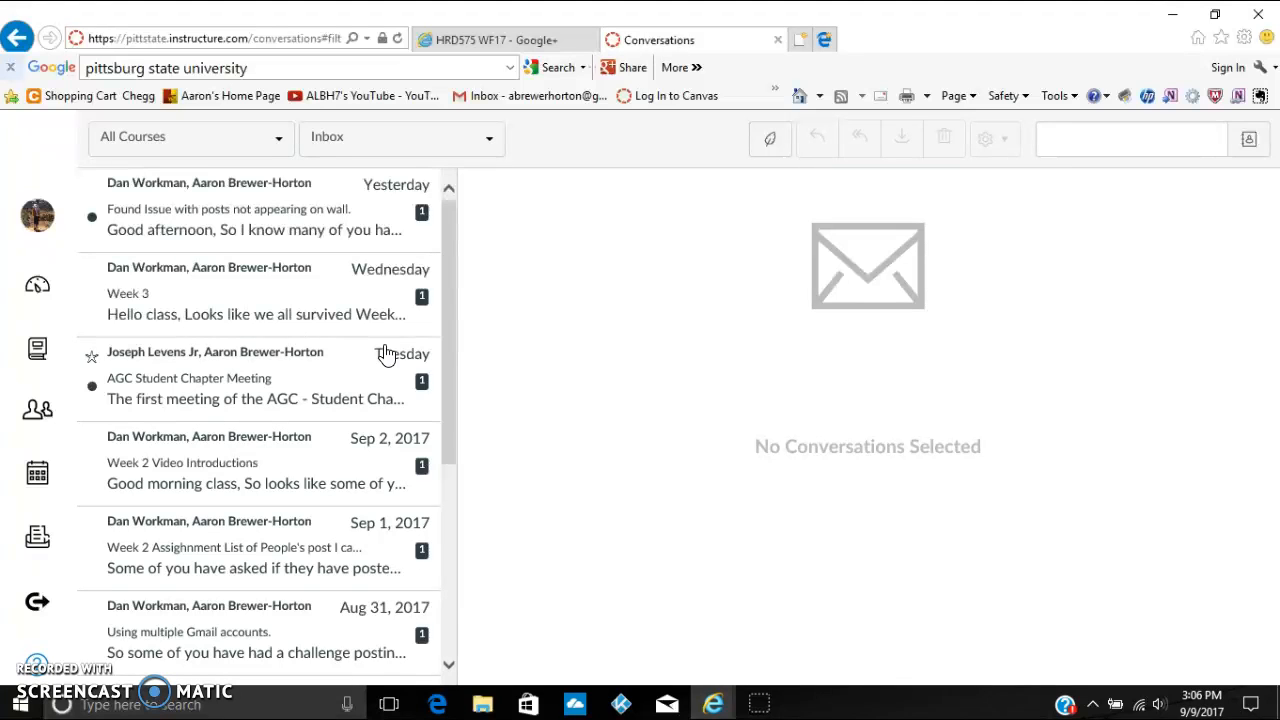
{"action": "left_click", "coordinate": [254, 206]}
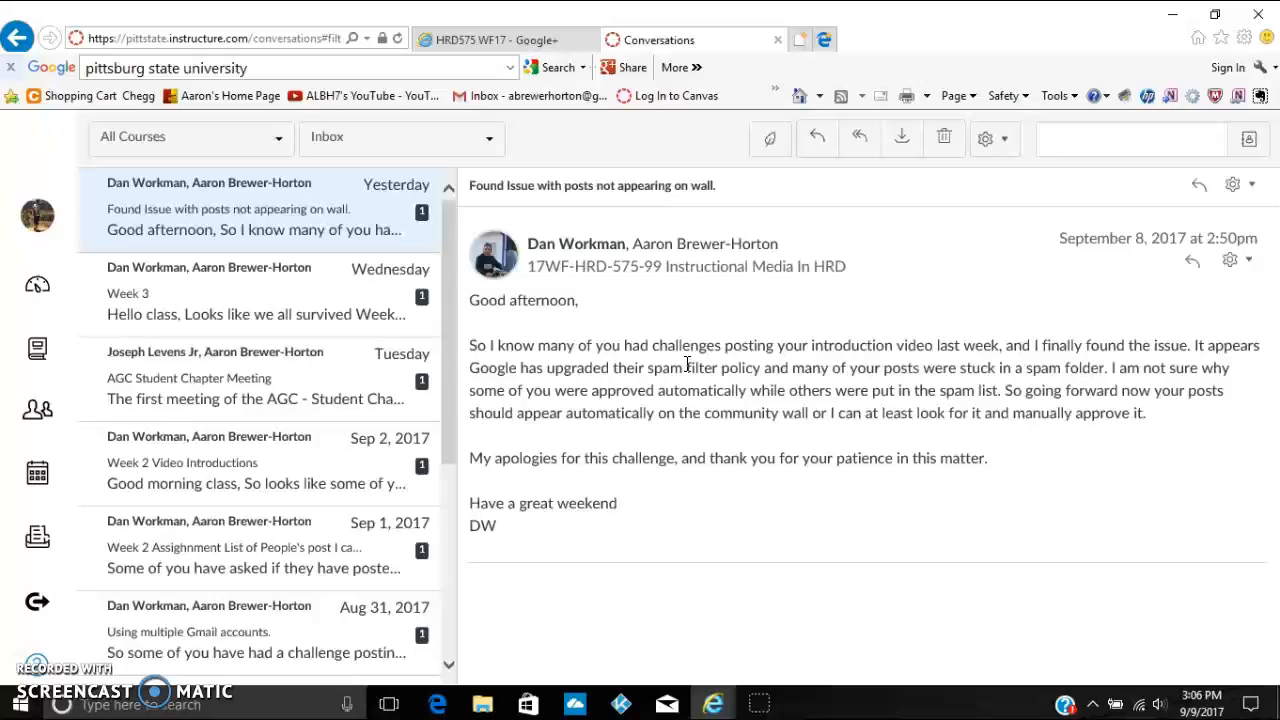
{"action": "mouse_move", "coordinate": [36, 284]}
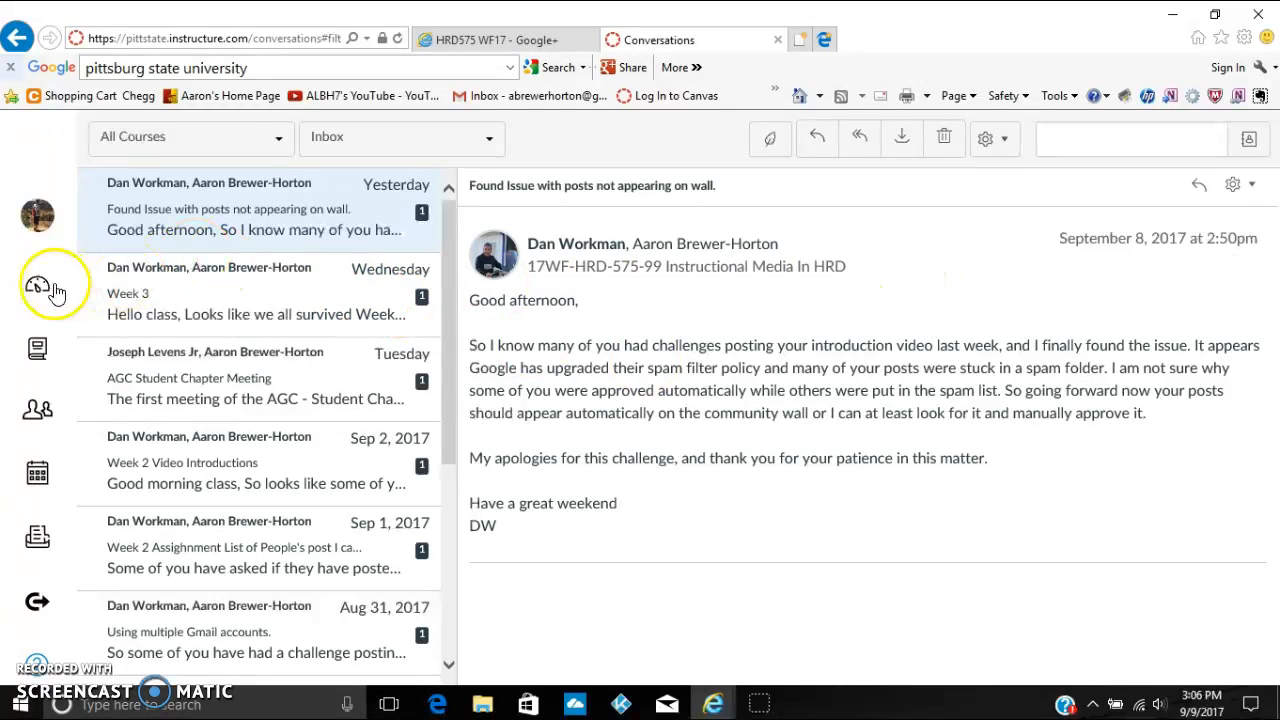